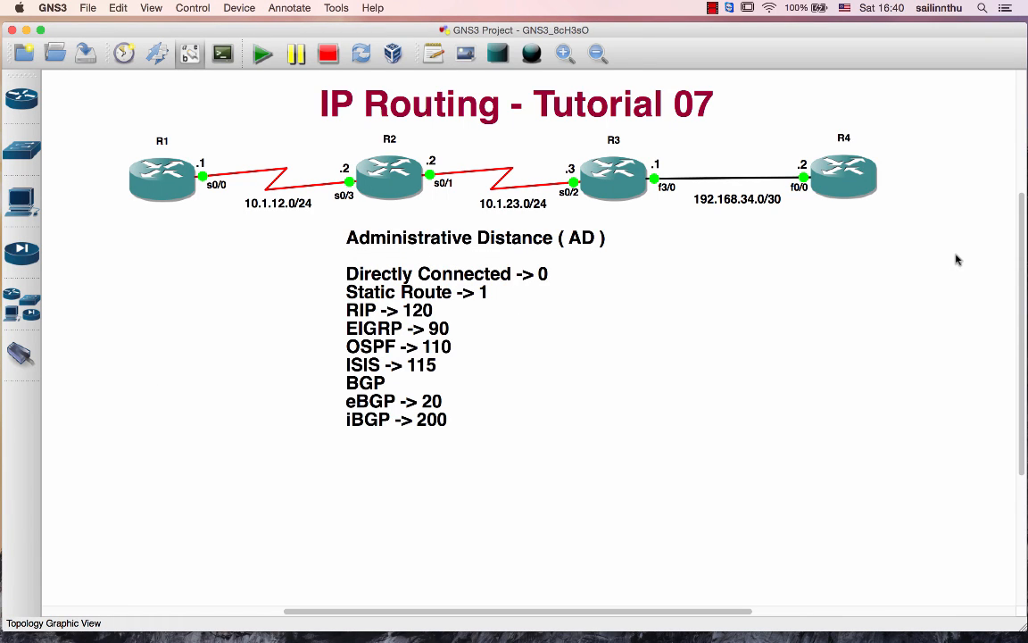
{"action": "mouse_move", "coordinate": [492, 257]}
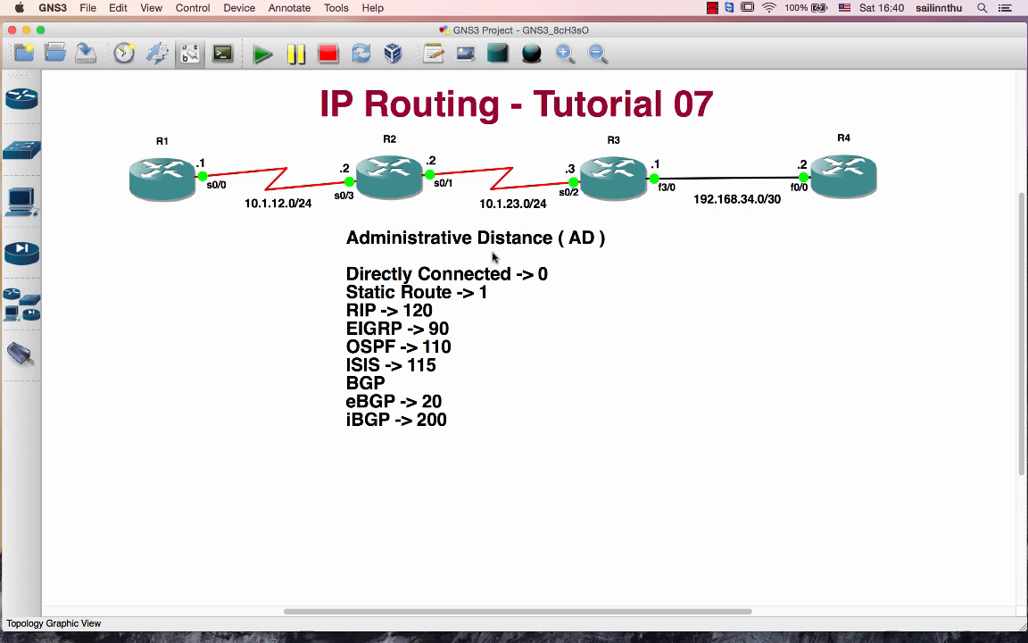
{"action": "mouse_move", "coordinate": [556, 246]}
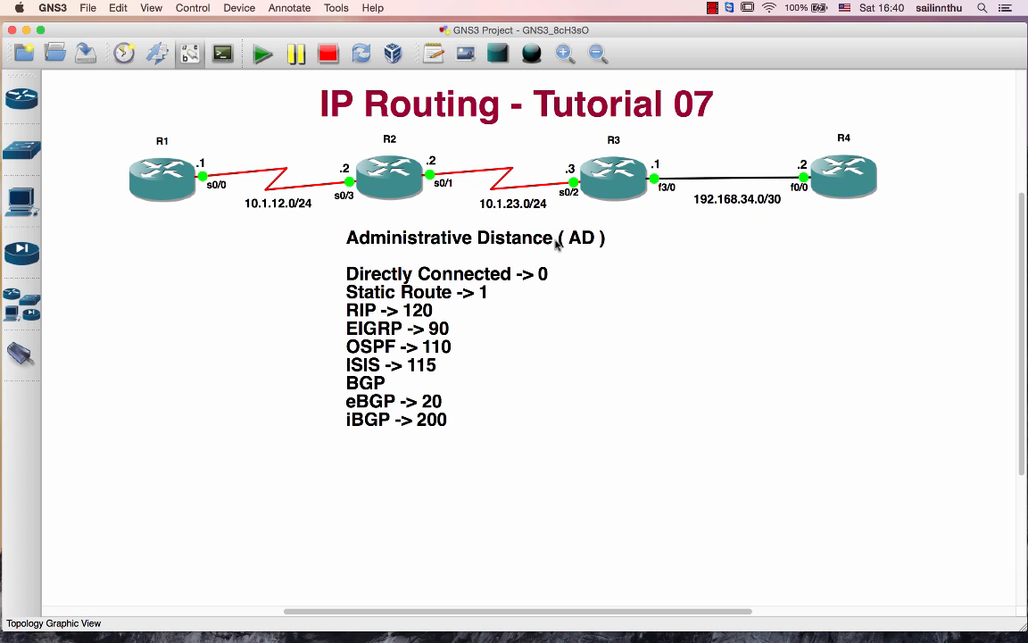
{"action": "mouse_move", "coordinate": [573, 244]}
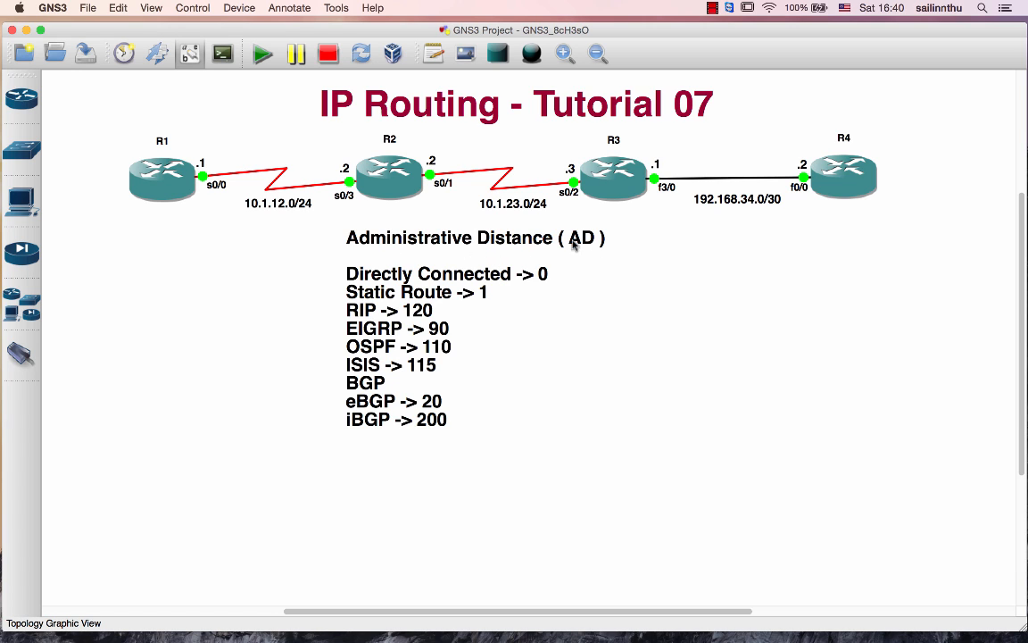
{"action": "mouse_move", "coordinate": [537, 248]}
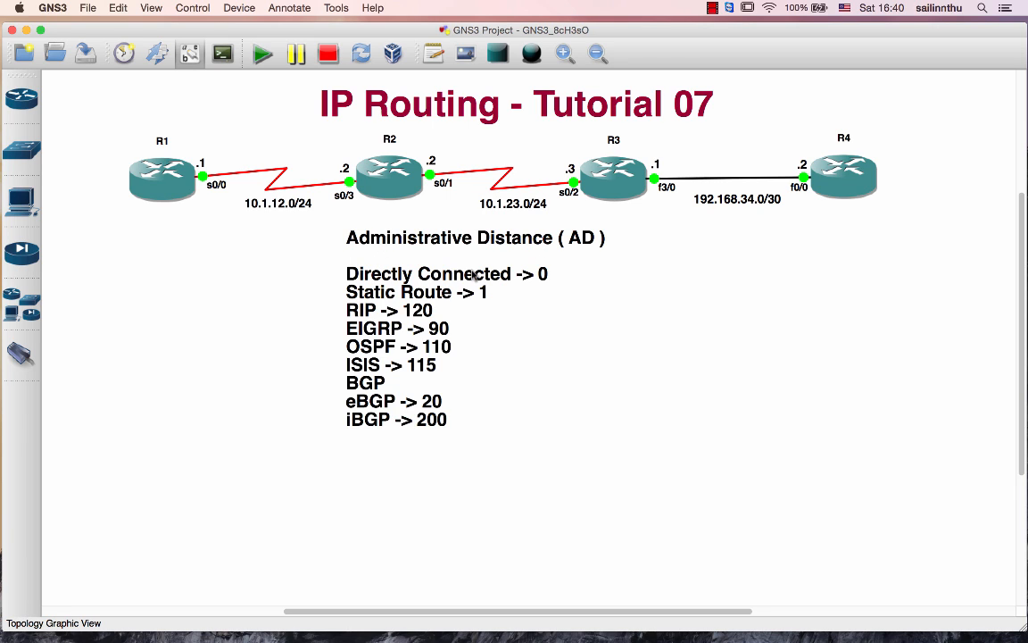
{"action": "mouse_move", "coordinate": [544, 250]}
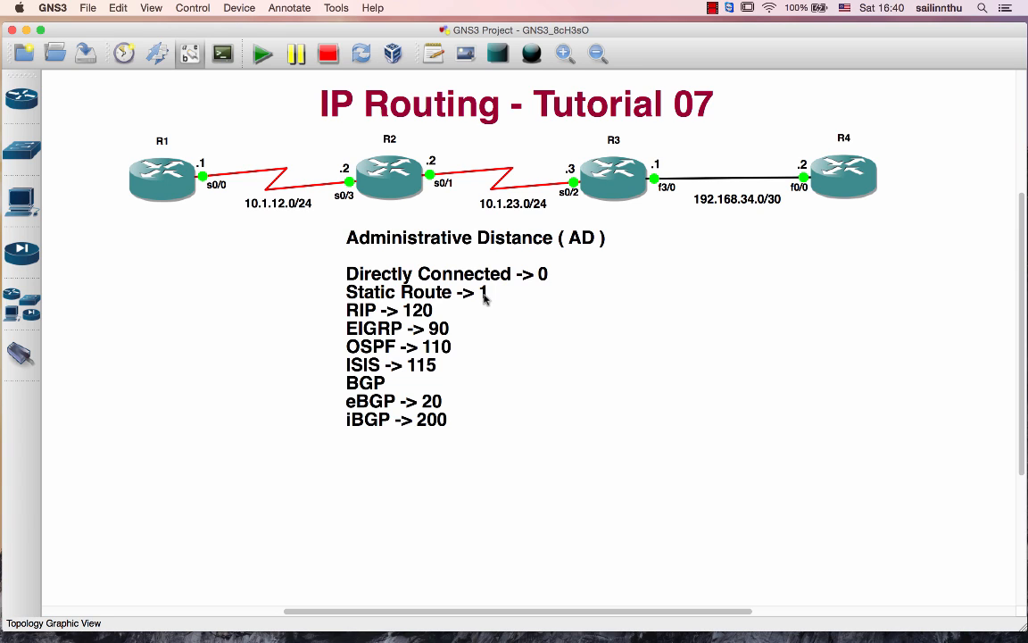
{"action": "mouse_move", "coordinate": [381, 331]}
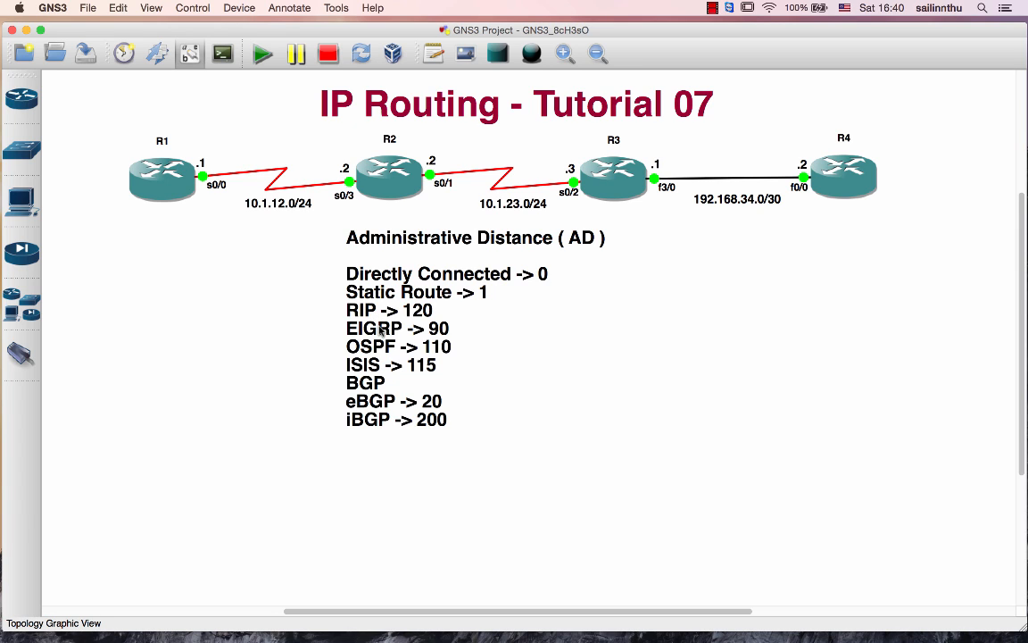
{"action": "mouse_move", "coordinate": [448, 357]}
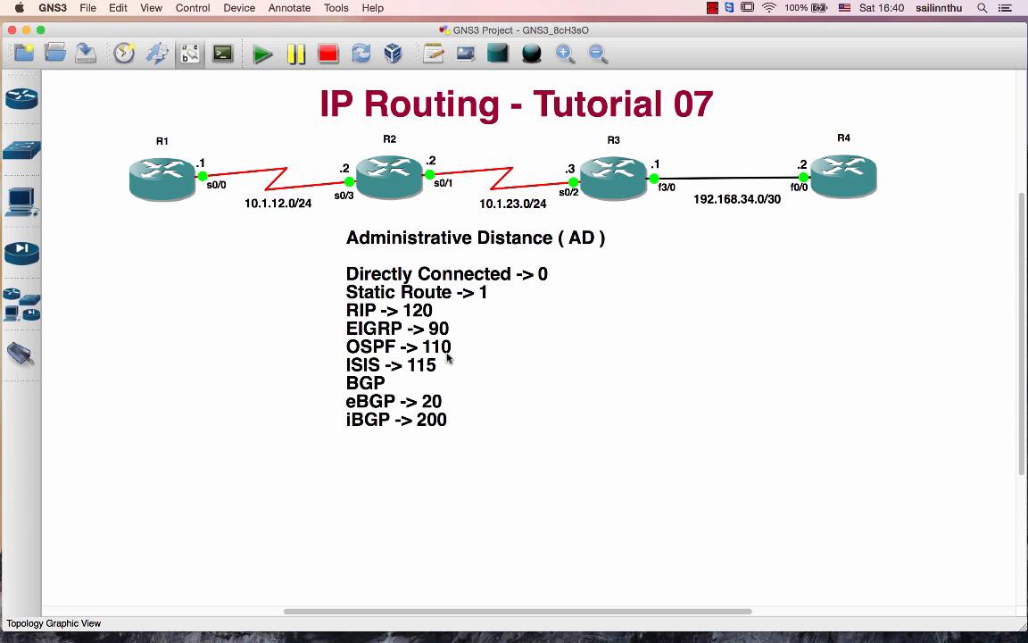
{"action": "mouse_move", "coordinate": [428, 373]}
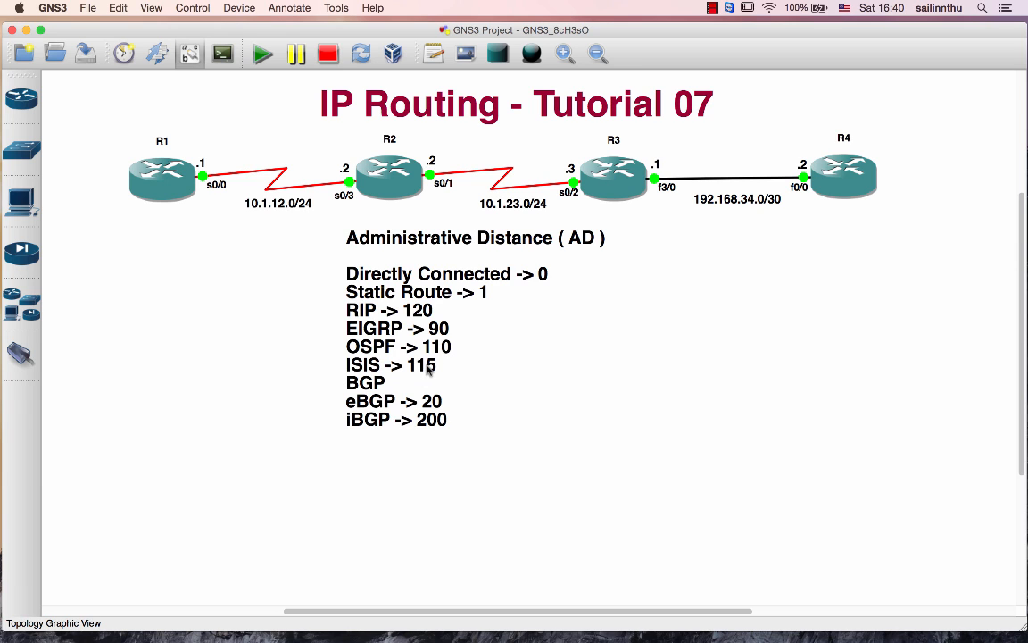
{"action": "mouse_move", "coordinate": [395, 406]}
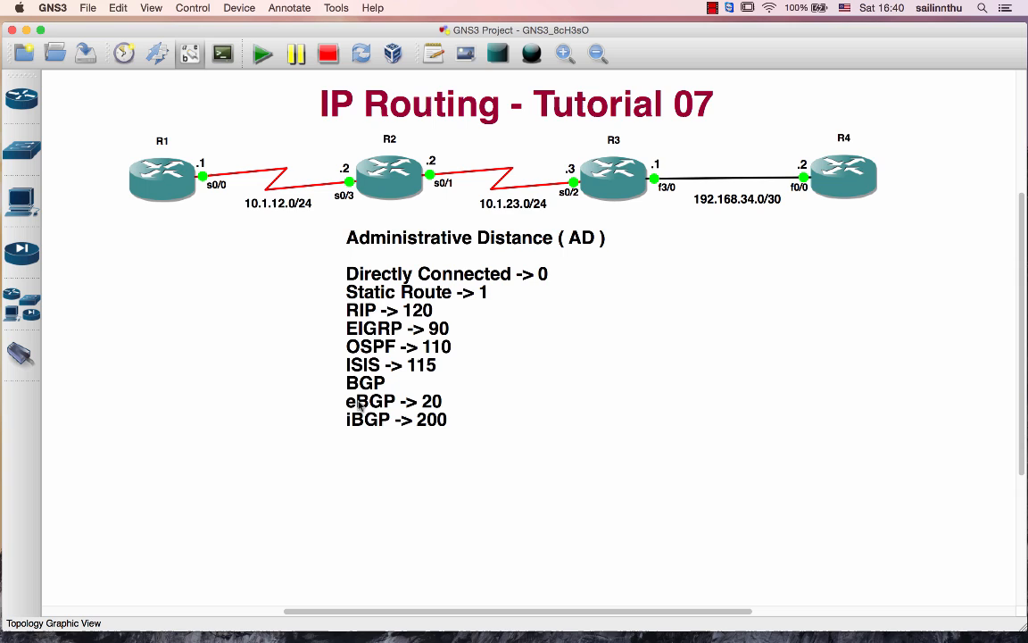
{"action": "mouse_move", "coordinate": [412, 429]}
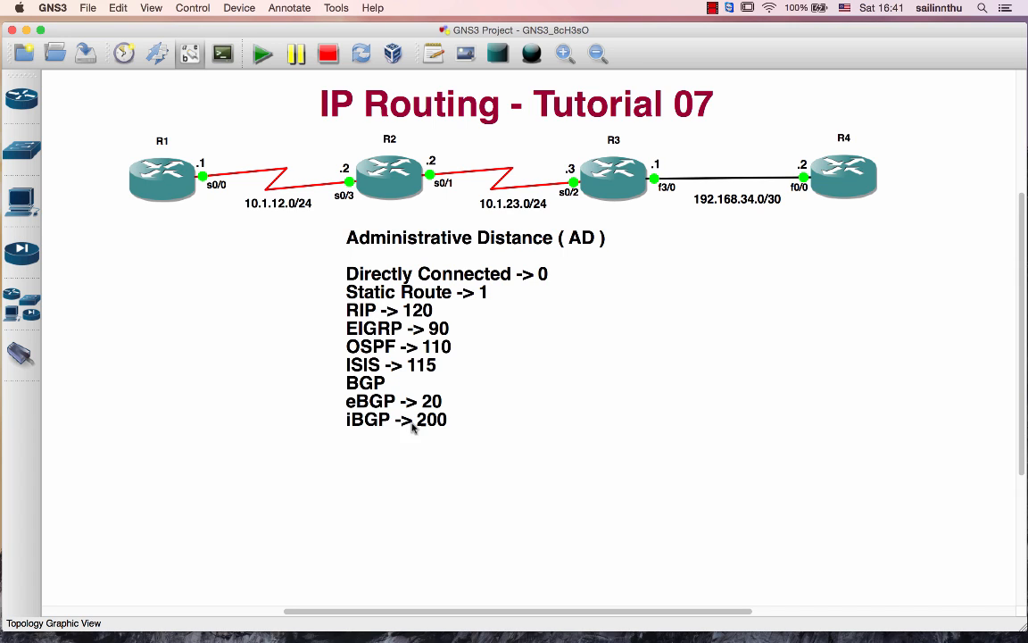
{"action": "mouse_move", "coordinate": [606, 417]}
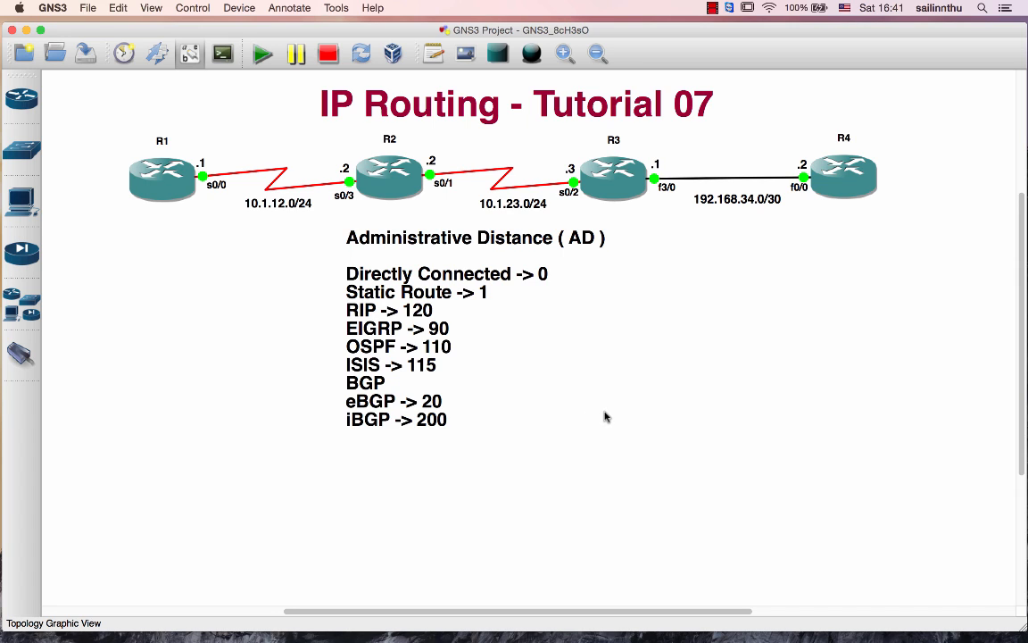
{"action": "mouse_move", "coordinate": [579, 251]}
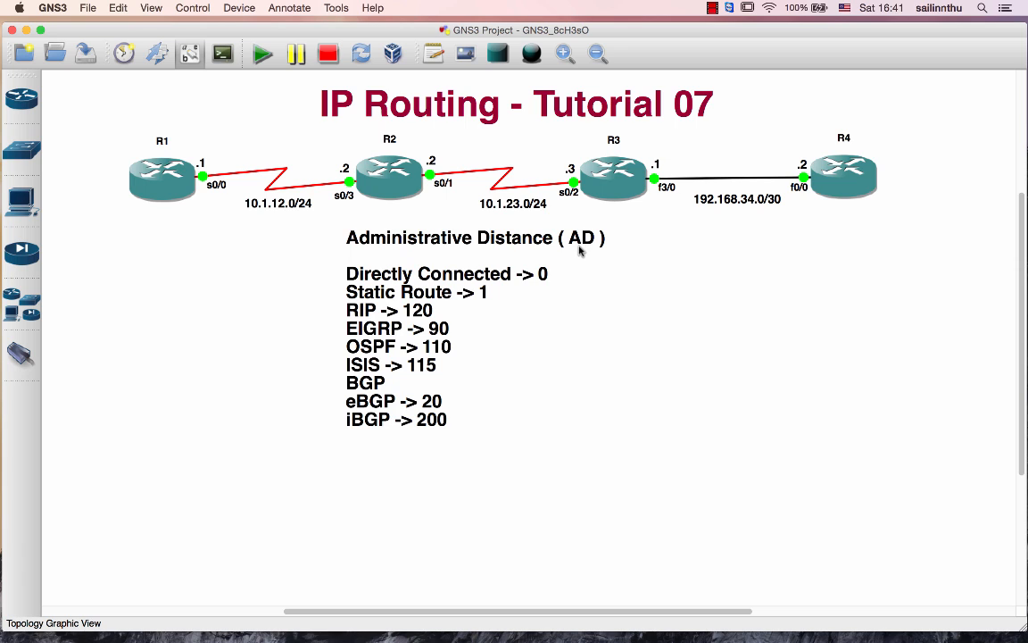
Open console sessions to R1–R4 and put R1 in privileged enable mode.
{"action": "left_click", "coordinate": [163, 176]}
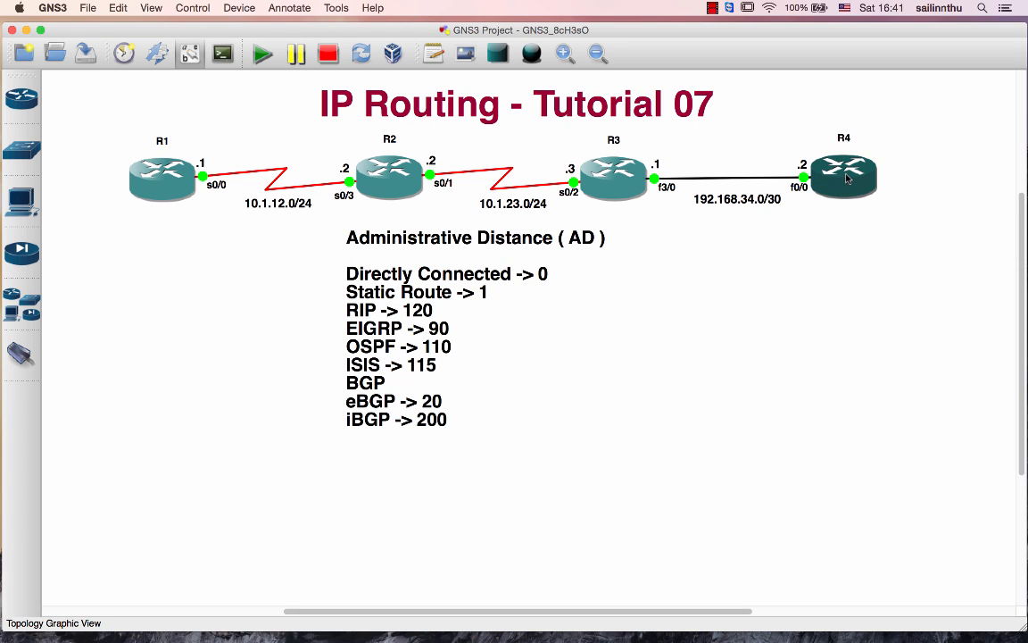
{"action": "mouse_move", "coordinate": [162, 178]}
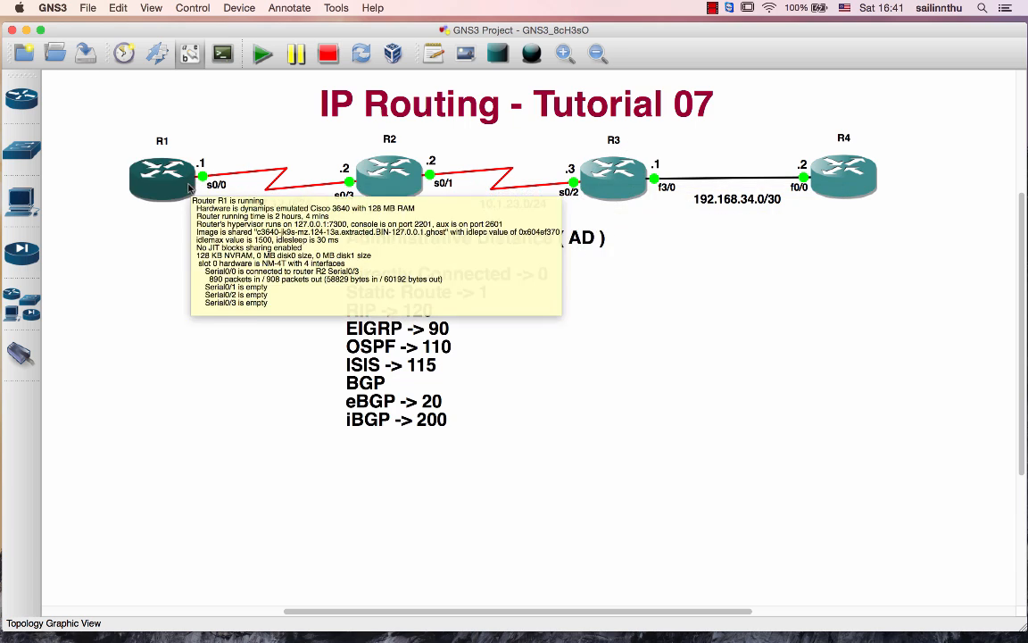
{"action": "mouse_move", "coordinate": [820, 217]}
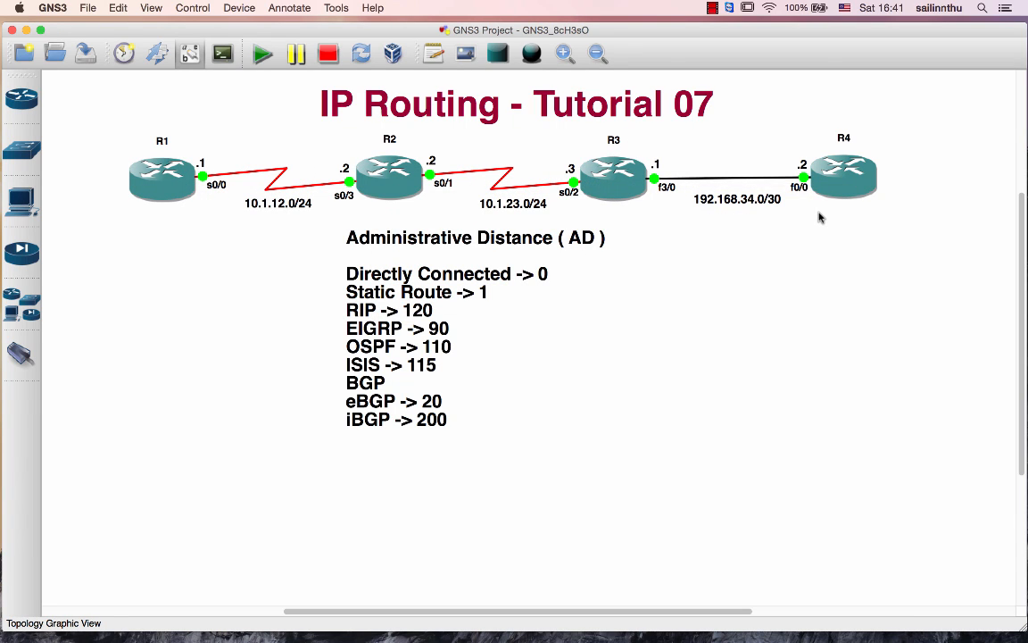
{"action": "mouse_move", "coordinate": [502, 143]}
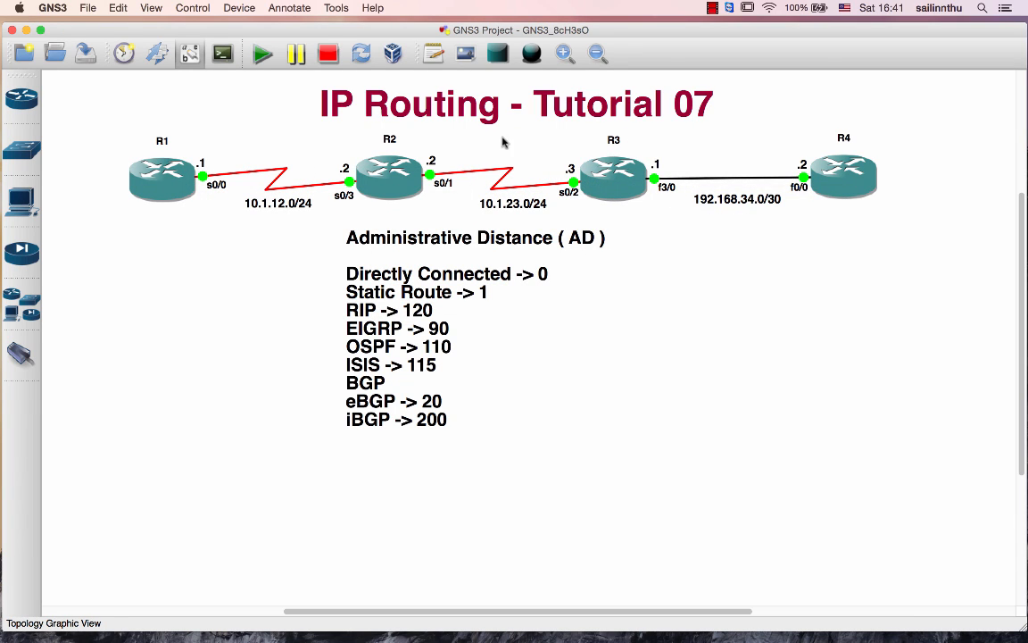
{"action": "mouse_move", "coordinate": [158, 213]}
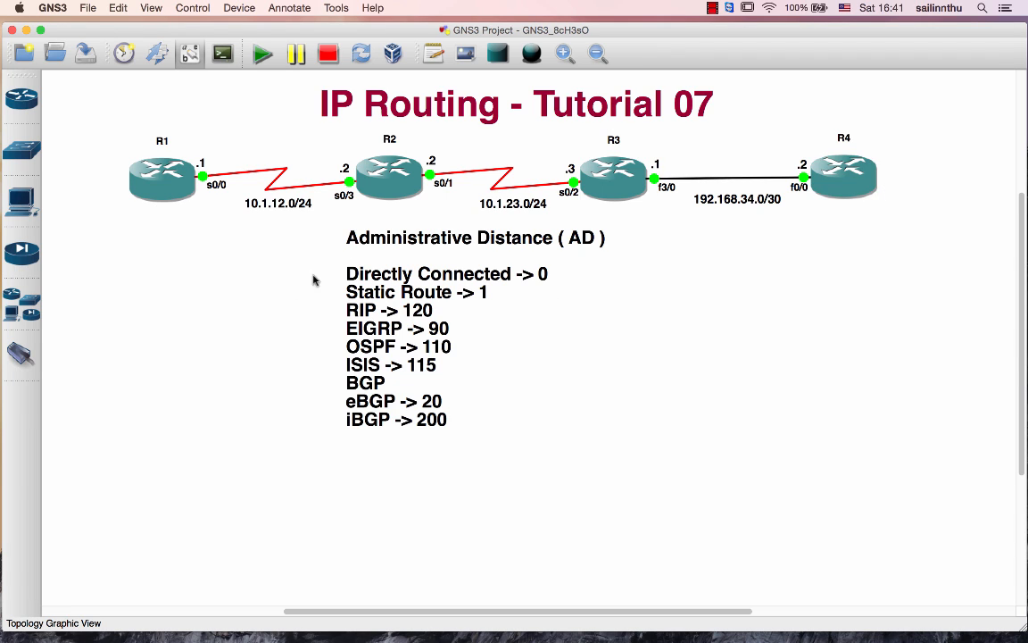
{"action": "mouse_move", "coordinate": [401, 319]}
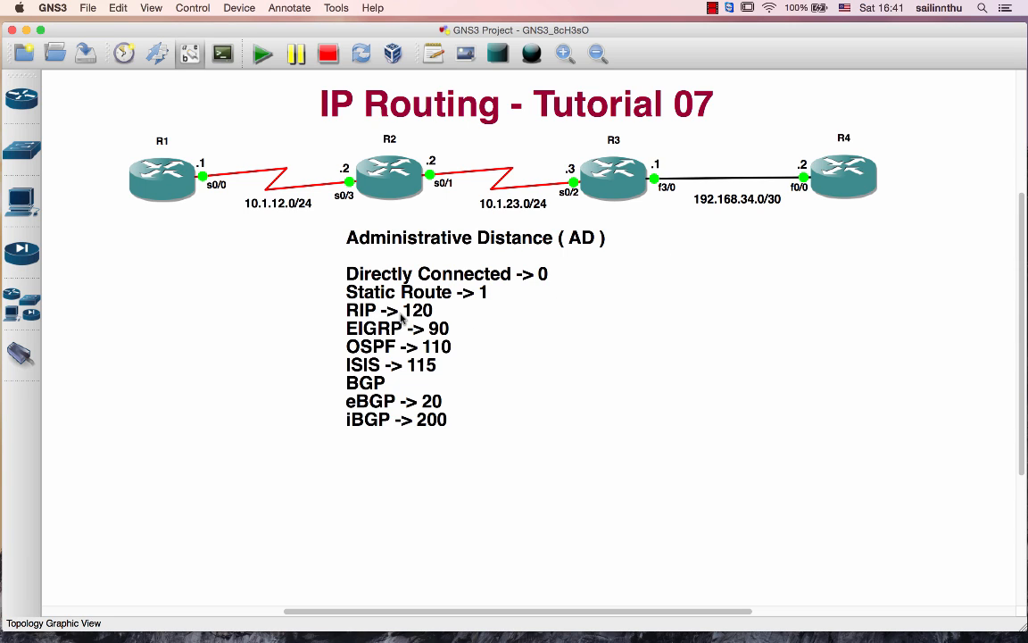
{"action": "mouse_move", "coordinate": [412, 319]}
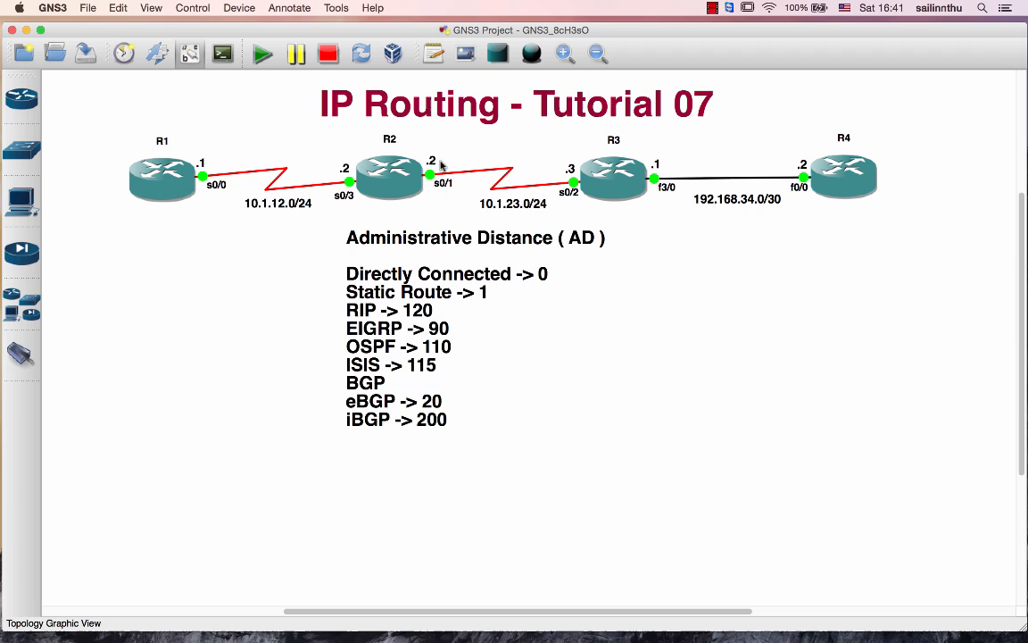
{"action": "left_click", "coordinate": [843, 176]}
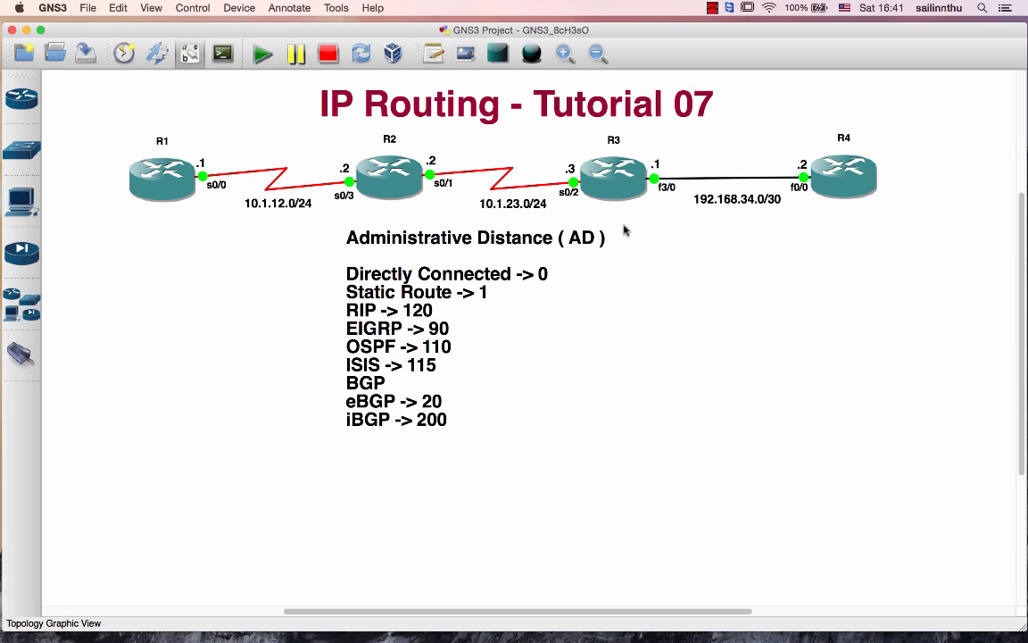
{"action": "mouse_move", "coordinate": [364, 250]}
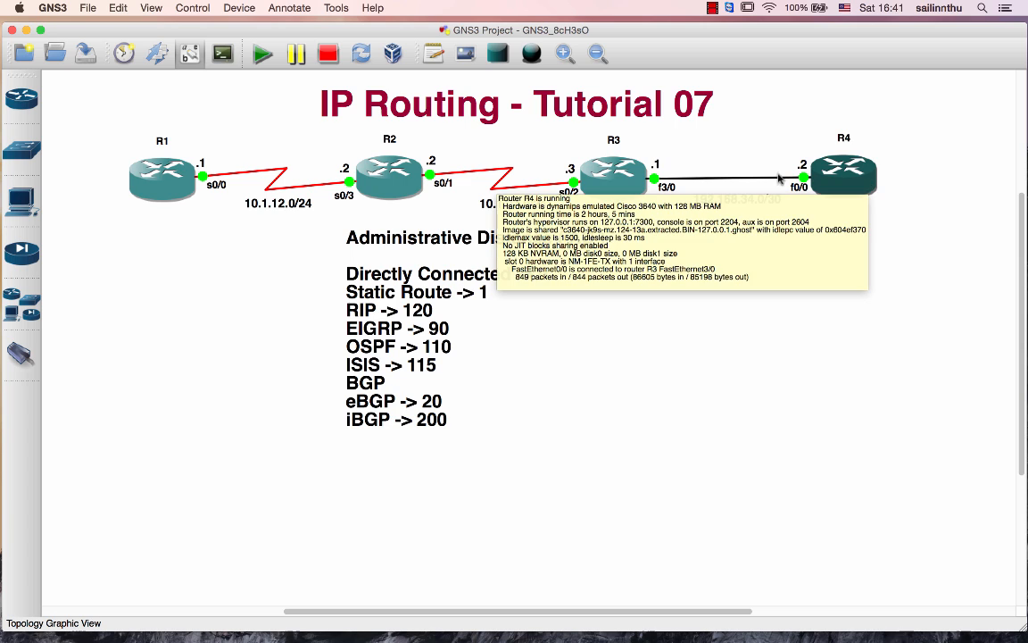
{"action": "mouse_move", "coordinate": [449, 325]}
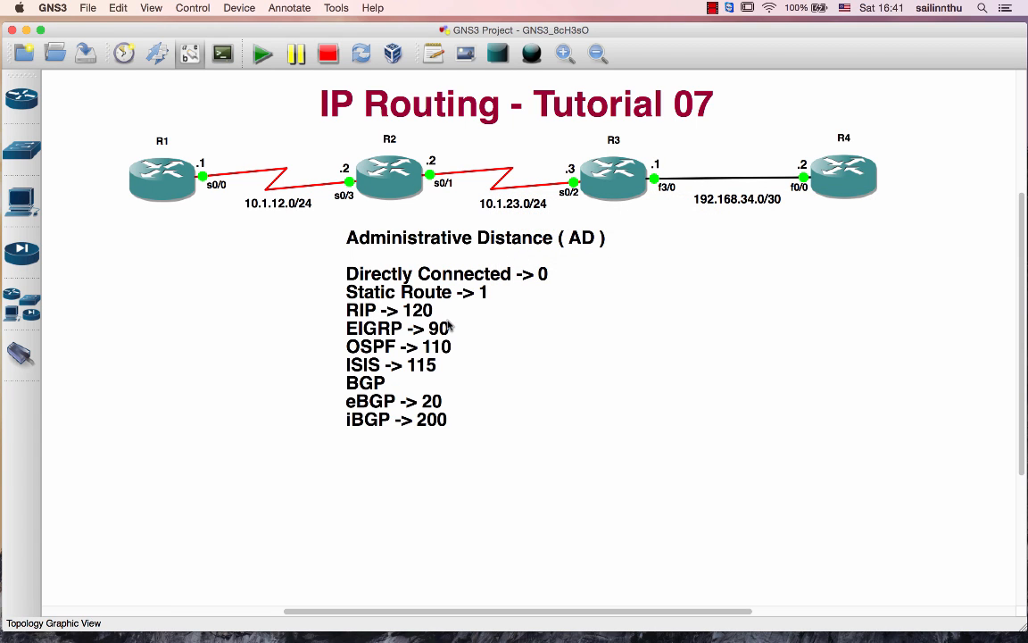
{"action": "mouse_move", "coordinate": [603, 345]}
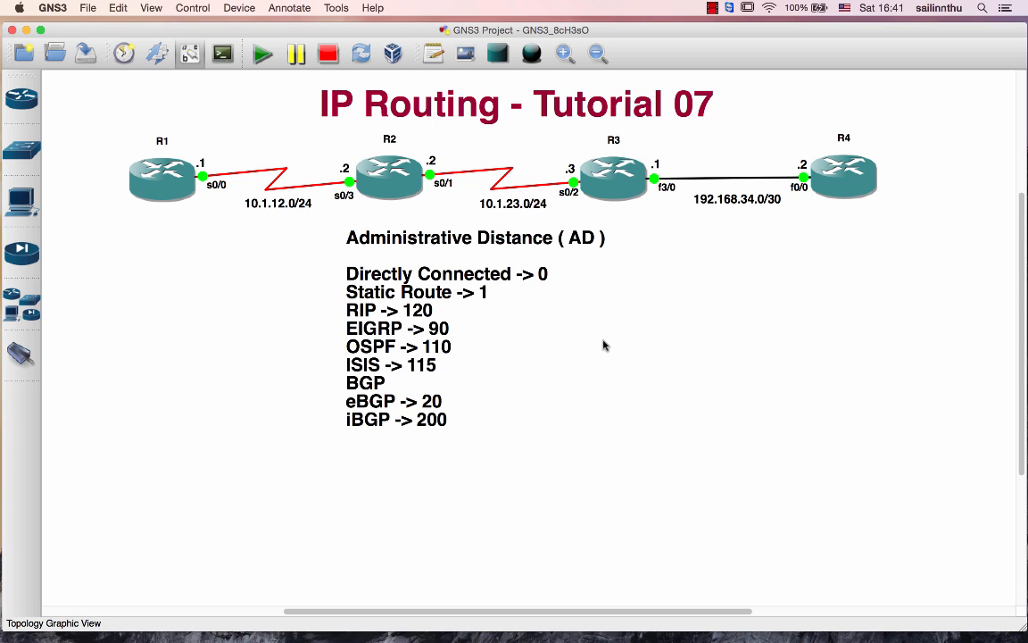
{"action": "mouse_move", "coordinate": [594, 315]}
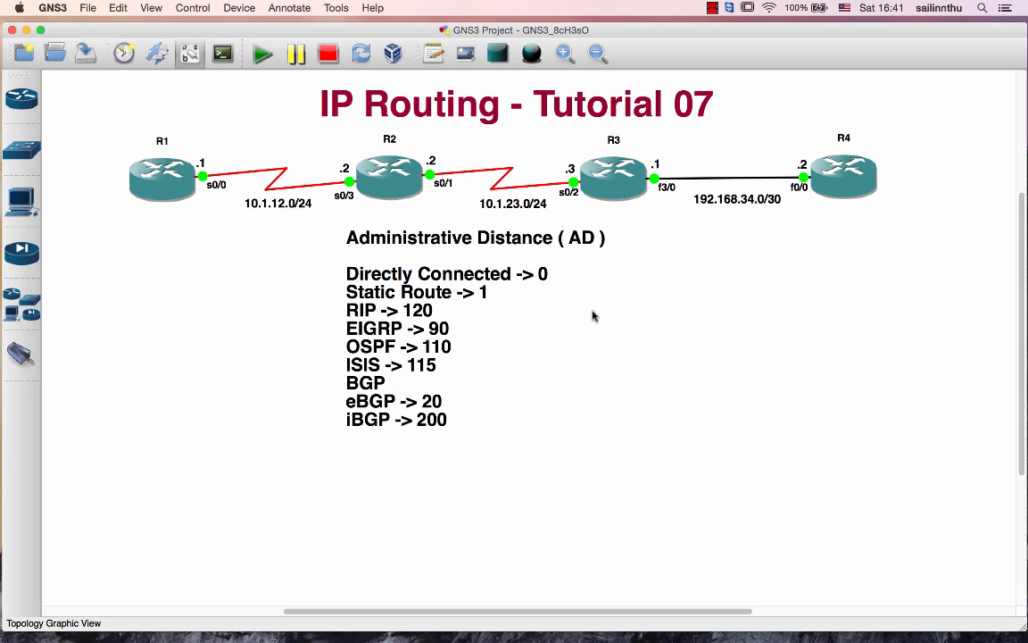
{"action": "mouse_move", "coordinate": [462, 478]}
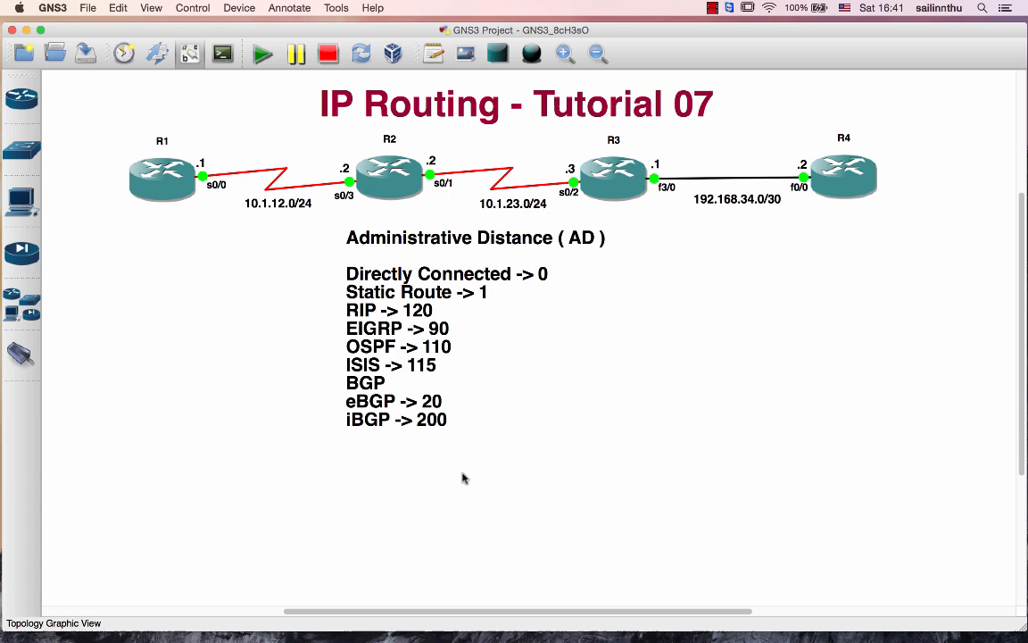
{"action": "mouse_move", "coordinate": [571, 359]}
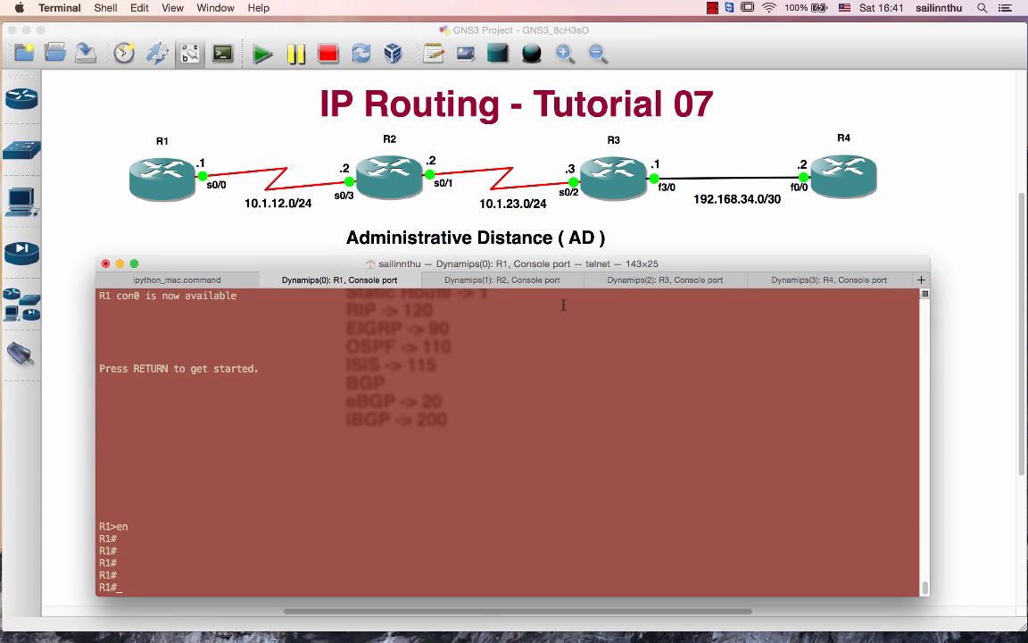
Show R2's routing table with its two connected subnets and static route to 192.168.34.0.
{"action": "left_click", "coordinate": [502, 279]}
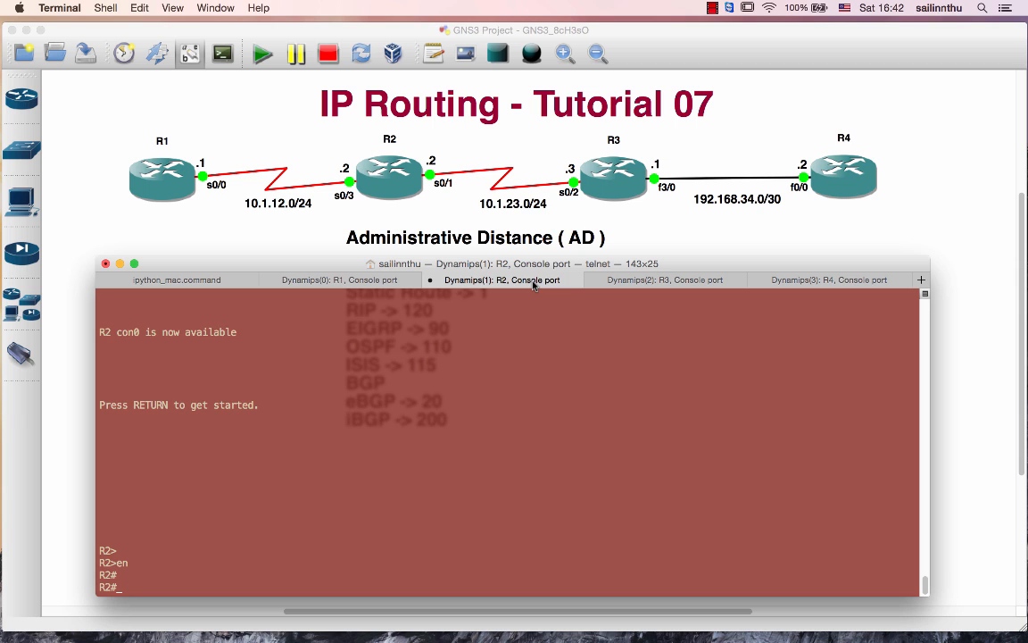
{"action": "type", "text": "sh ip rout"}
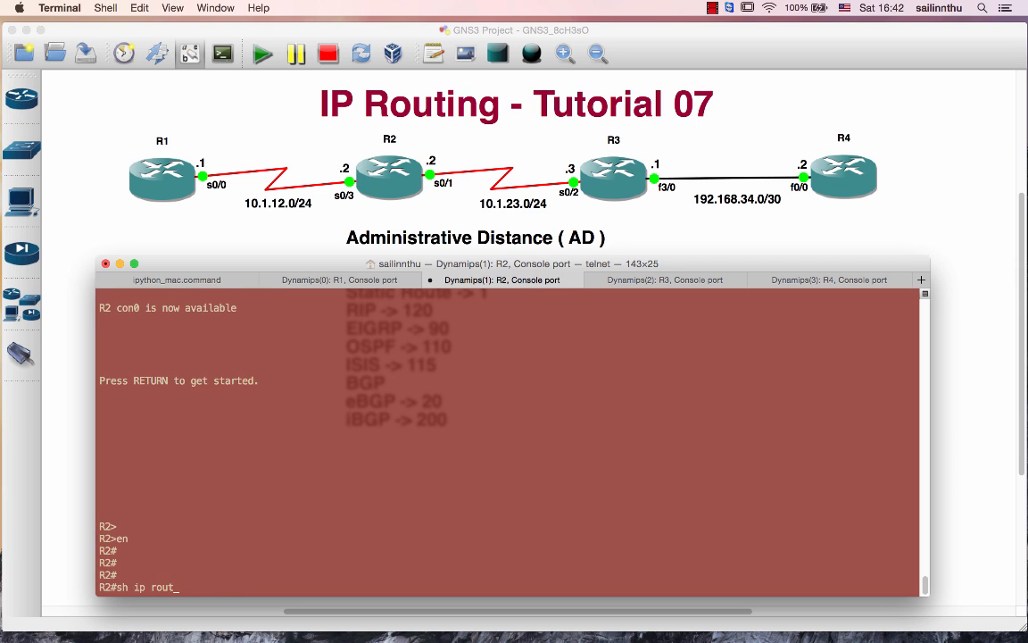
{"action": "key", "text": "Return"}
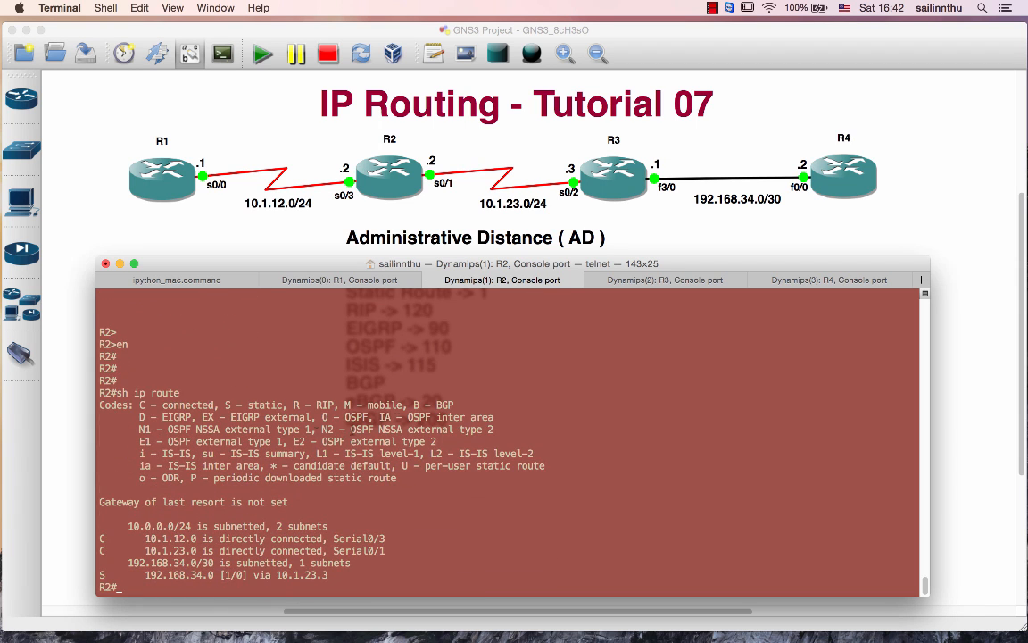
{"action": "mouse_move", "coordinate": [123, 624]}
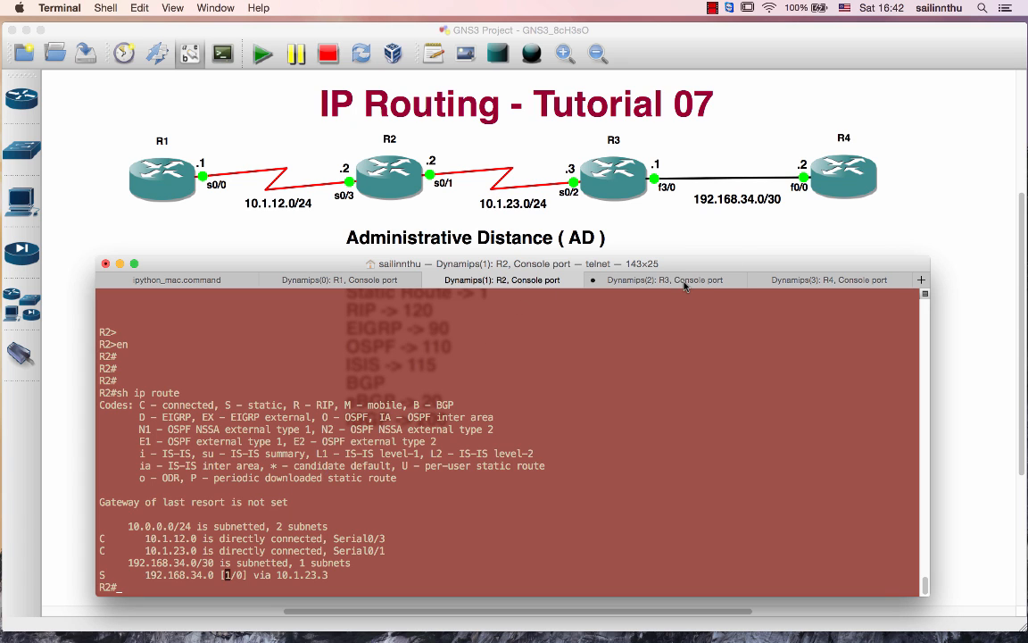
List R4's routes and static route config, then remove its static route to 10.1.12.0.
{"action": "left_click", "coordinate": [828, 280]}
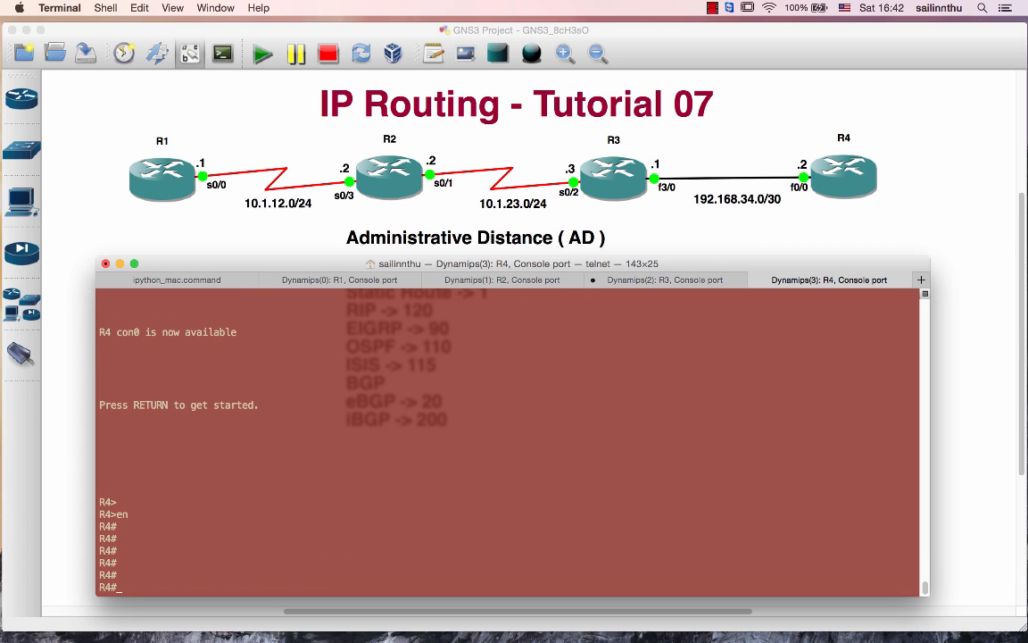
{"action": "type", "text": "sh ip route"}
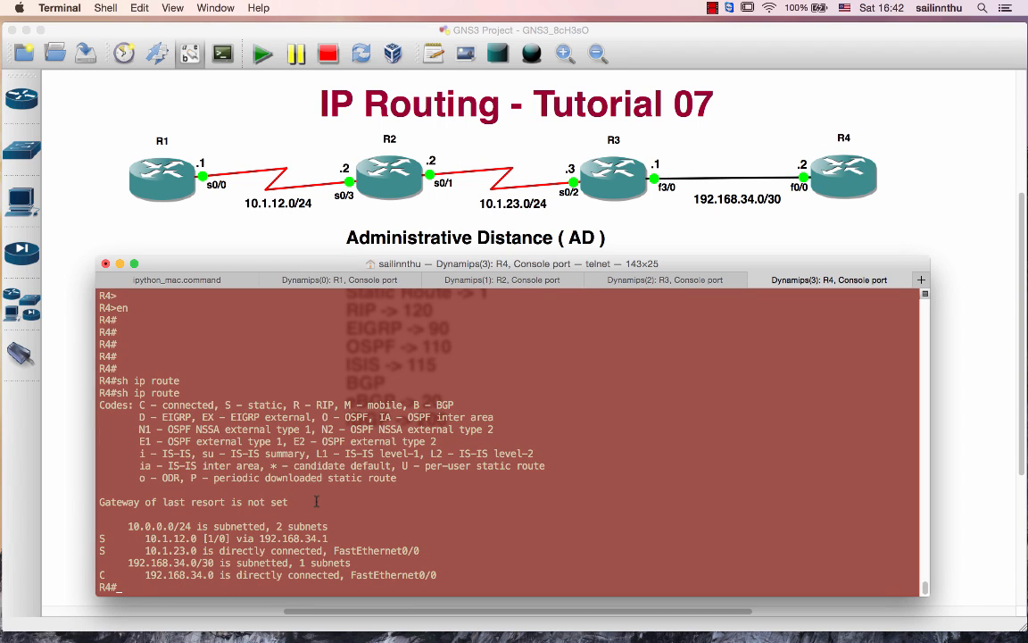
{"action": "type", "text": "sho run | s ip route"}
{"action": "type", "text": "no"}
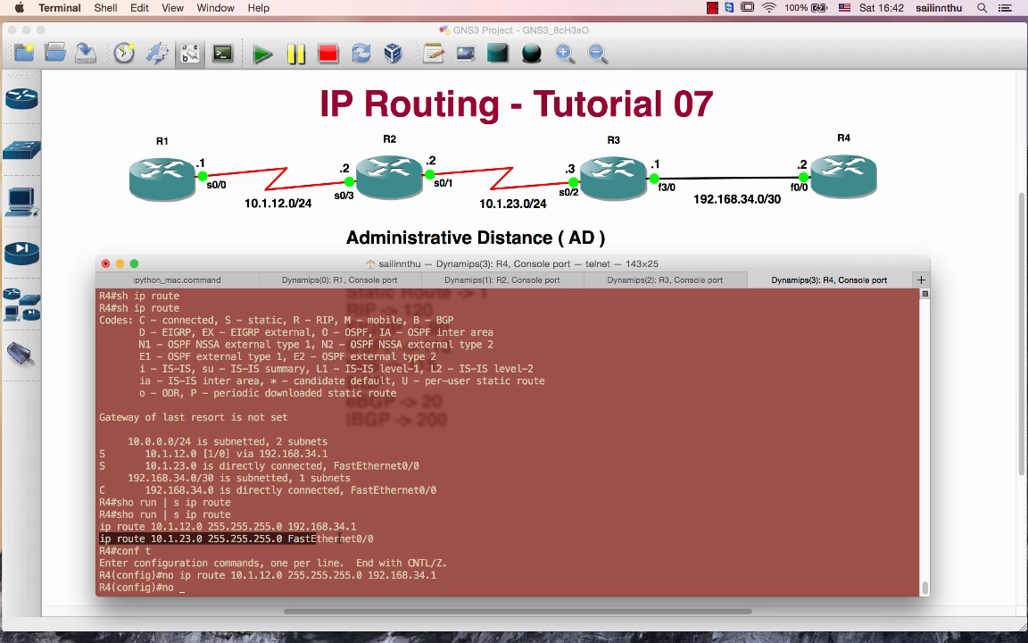
{"action": "key", "text": "Return"}
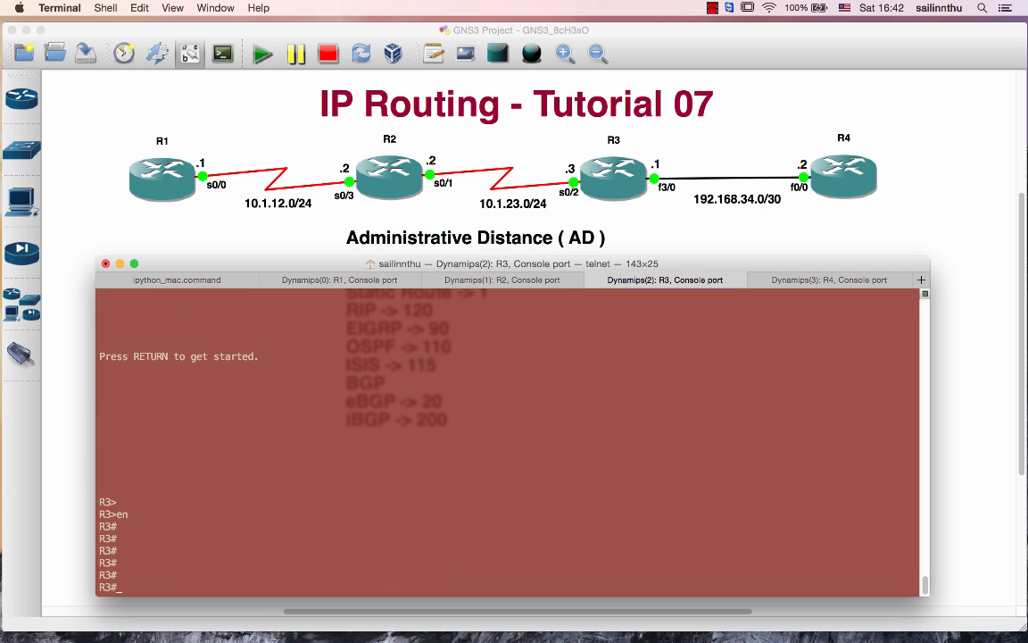
List R1's static routes and remove its 10.1.23.0 255.255.255.0 Serial0/0 route.
{"action": "type", "text": "sho run | s ip route"}
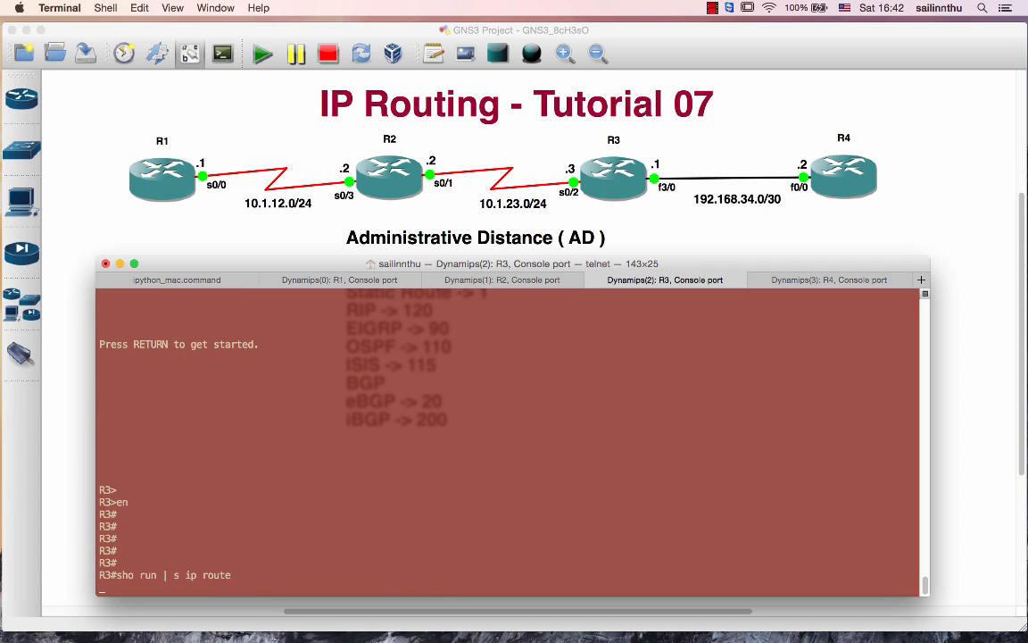
{"action": "left_click", "coordinate": [503, 280]}
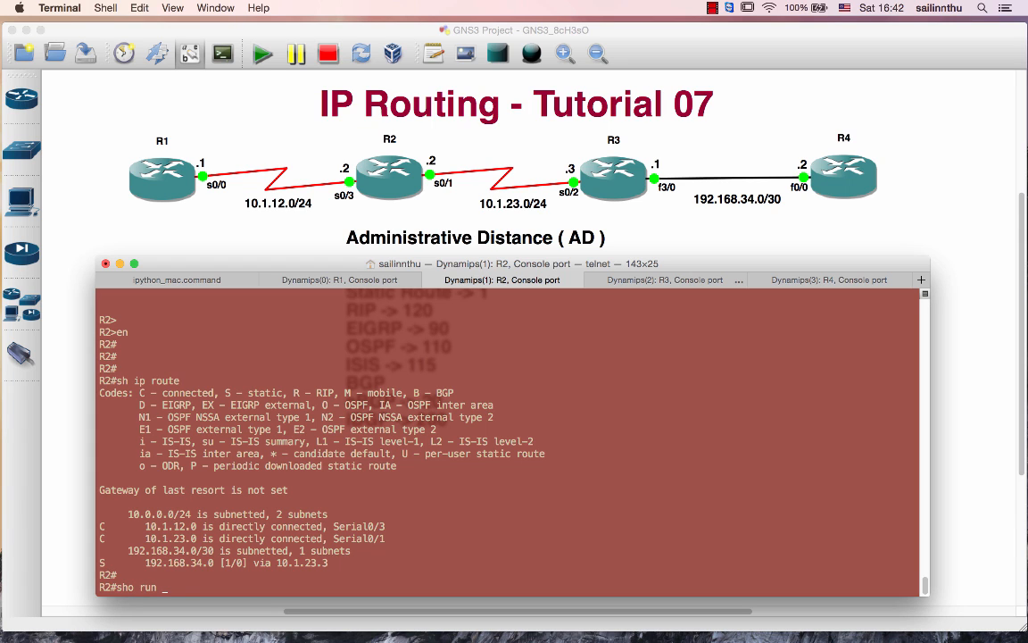
{"action": "left_click", "coordinate": [339, 280]}
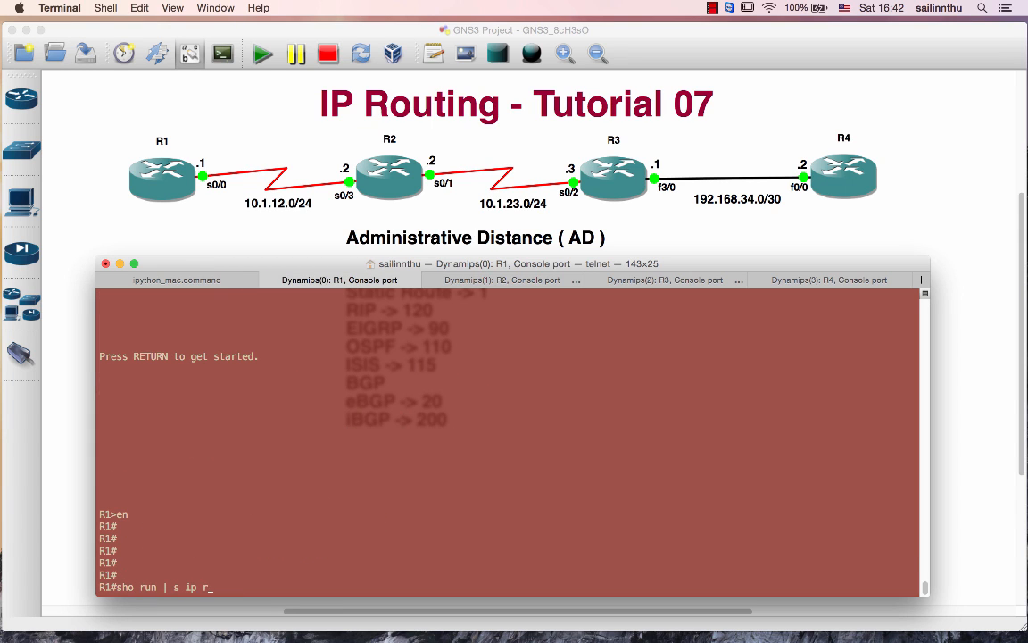
{"action": "key", "text": "Return"}
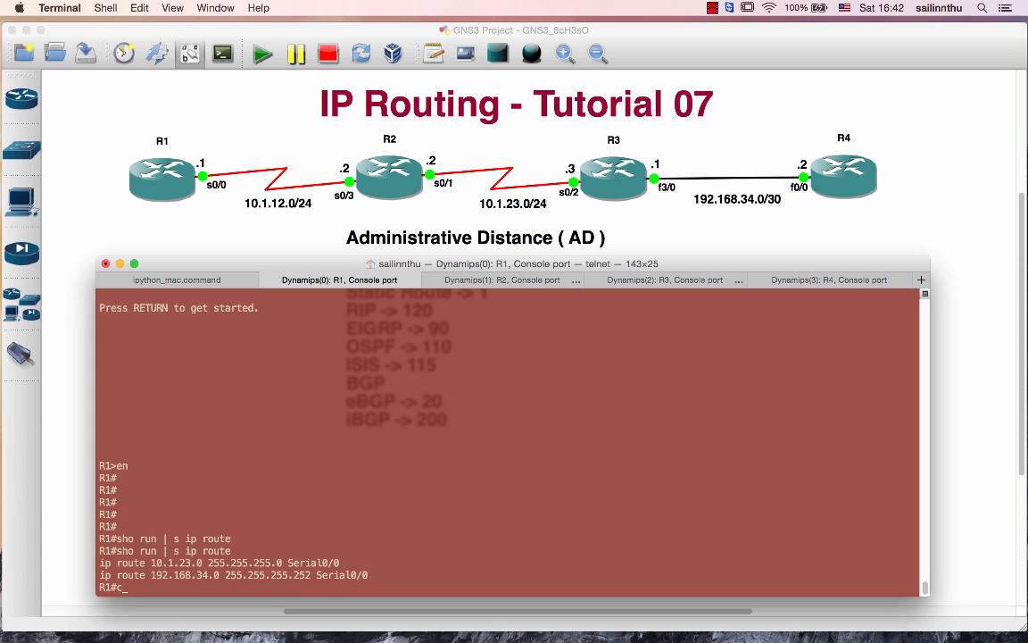
{"action": "type", "text": "conf t"}
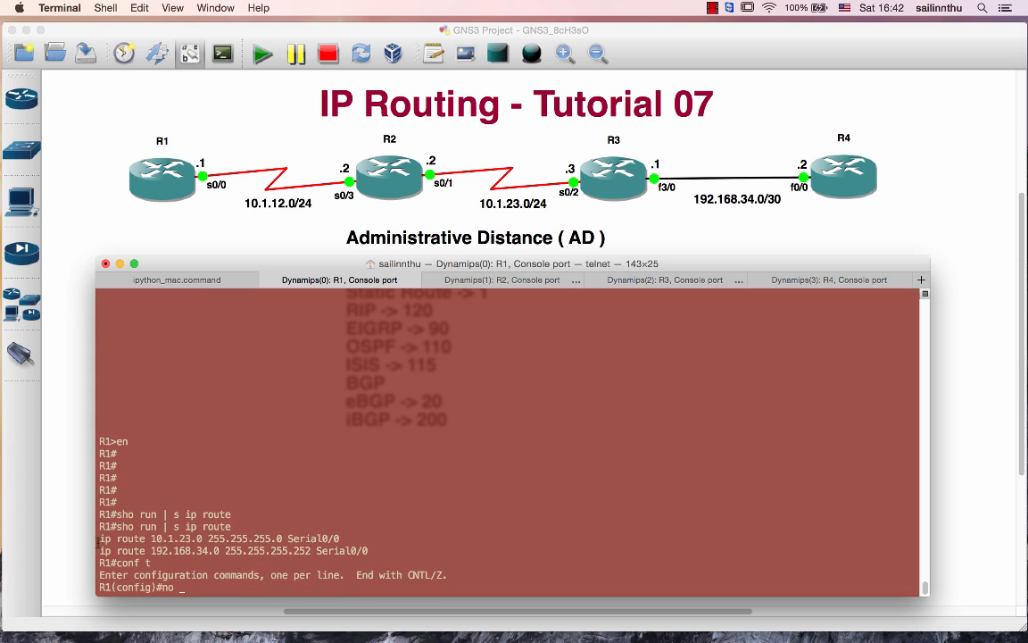
{"action": "type", "text": "ip route 10.1.23.0 255.255.255.0 Serial0/0"}
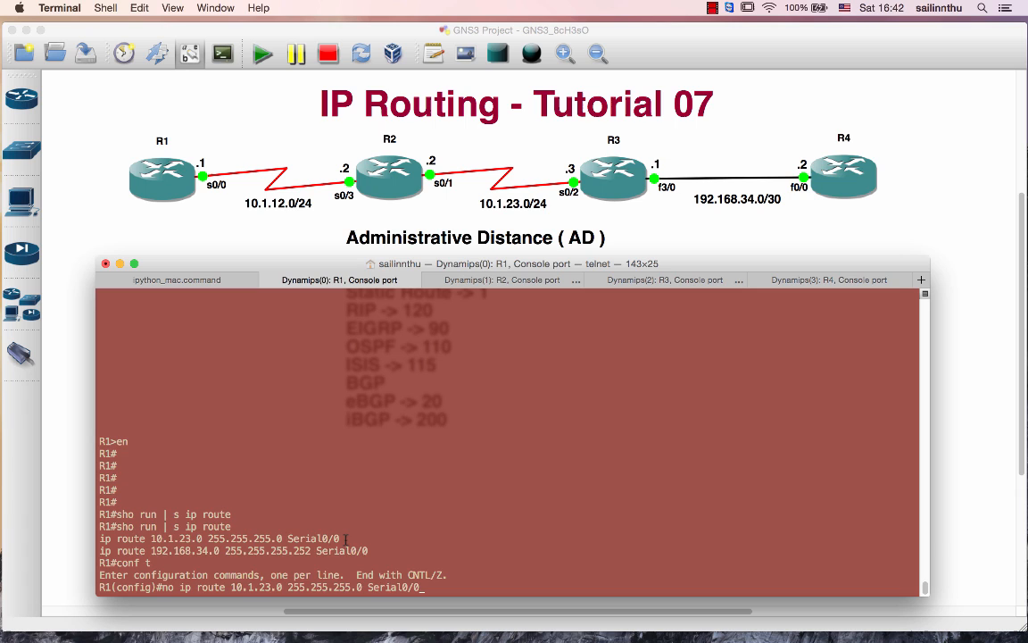
{"action": "key", "text": "Return"}
{"action": "type", "text": "no"}
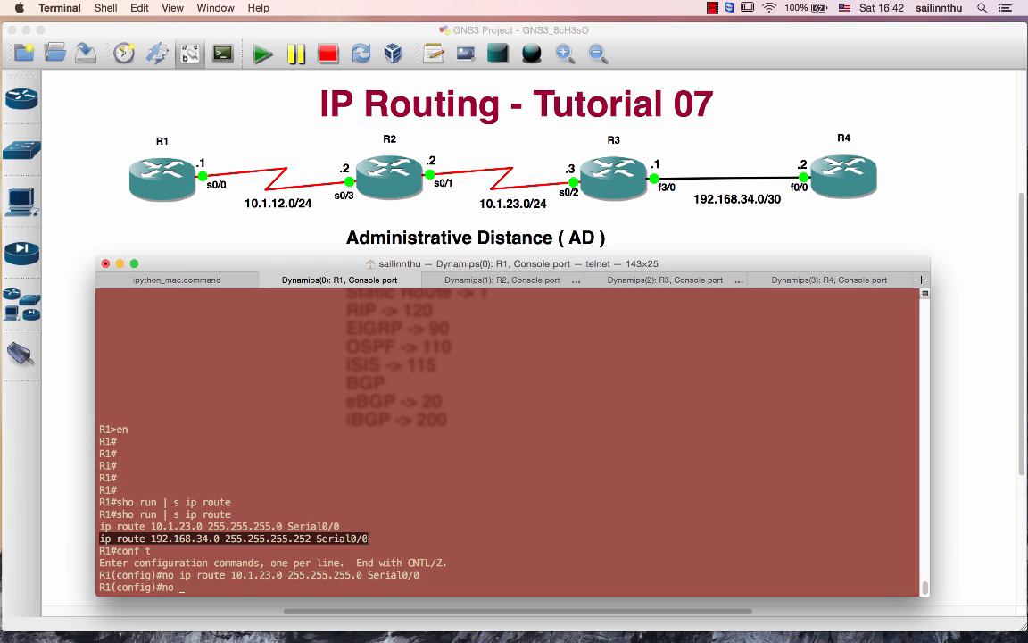
Enter configuration mode on R2 and remove its 192.168.34.0 static route.
{"action": "left_click", "coordinate": [502, 280]}
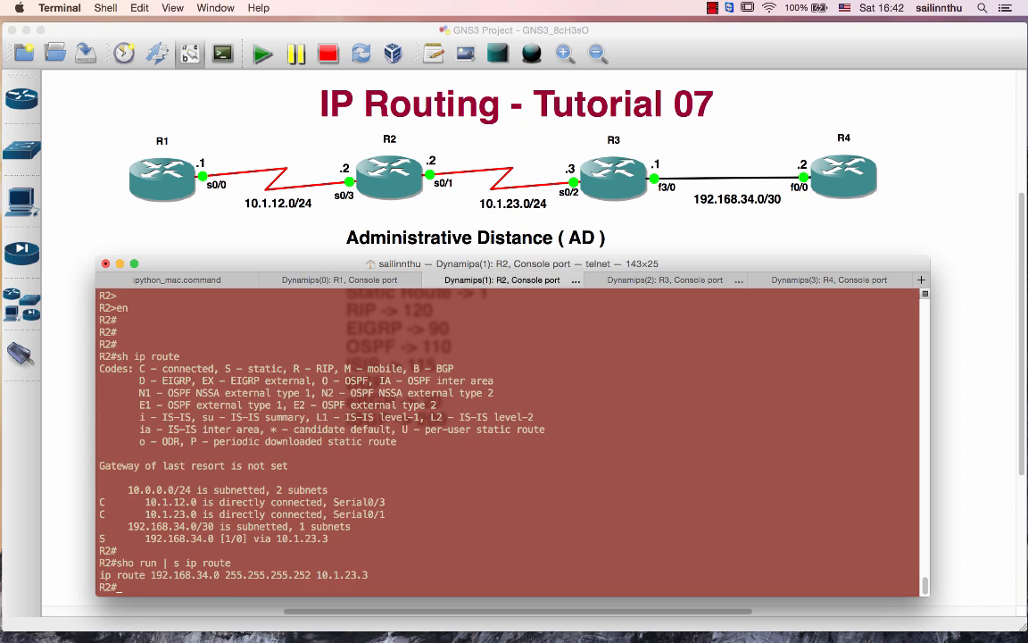
{"action": "type", "text": "con"}
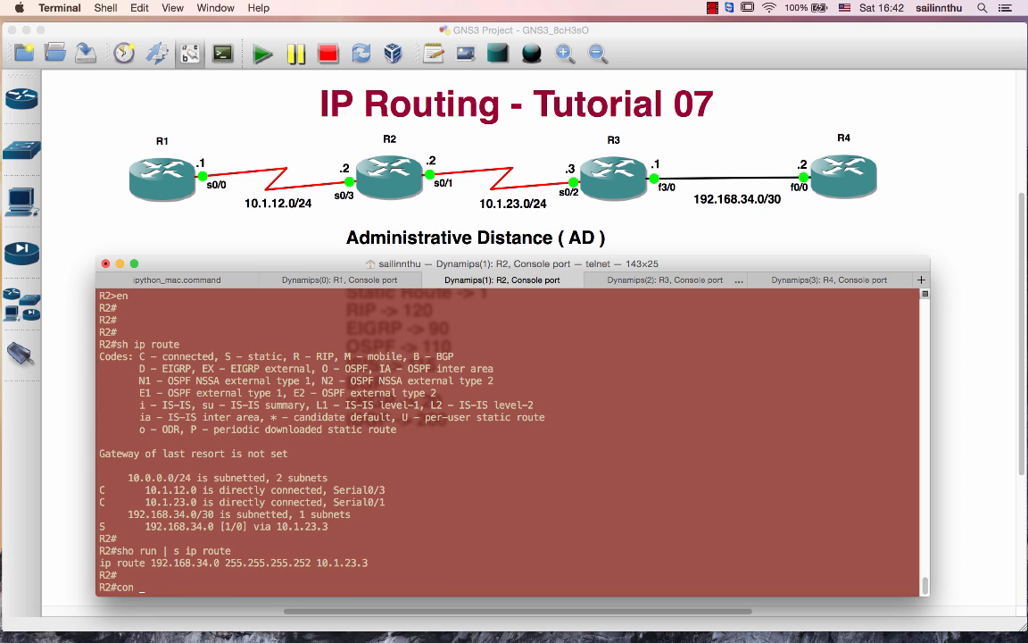
{"action": "type", "text": "conf t"}
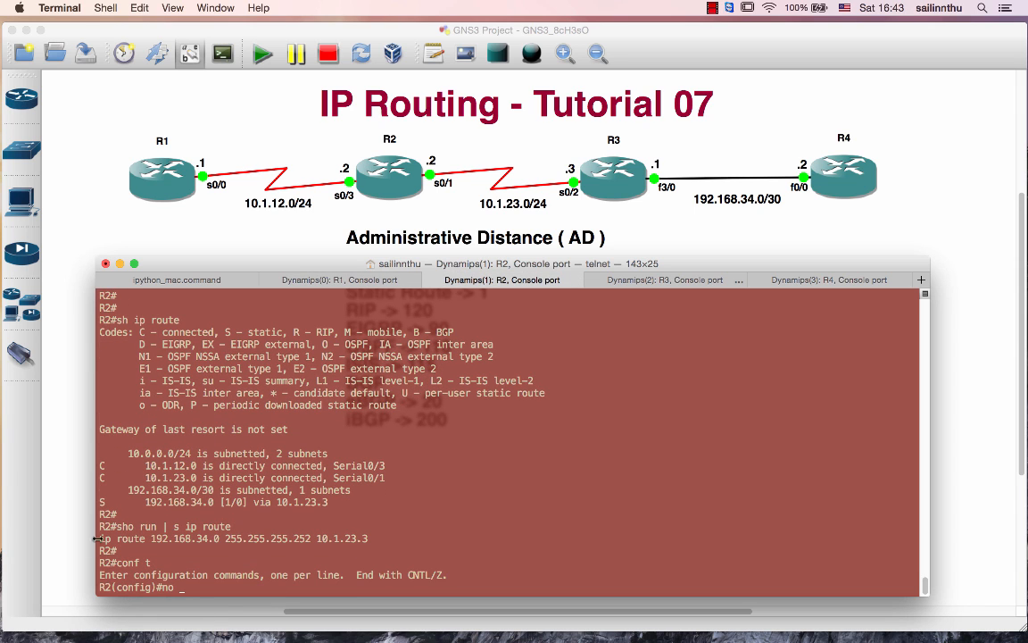
{"action": "double_click", "coordinate": [232, 538]}
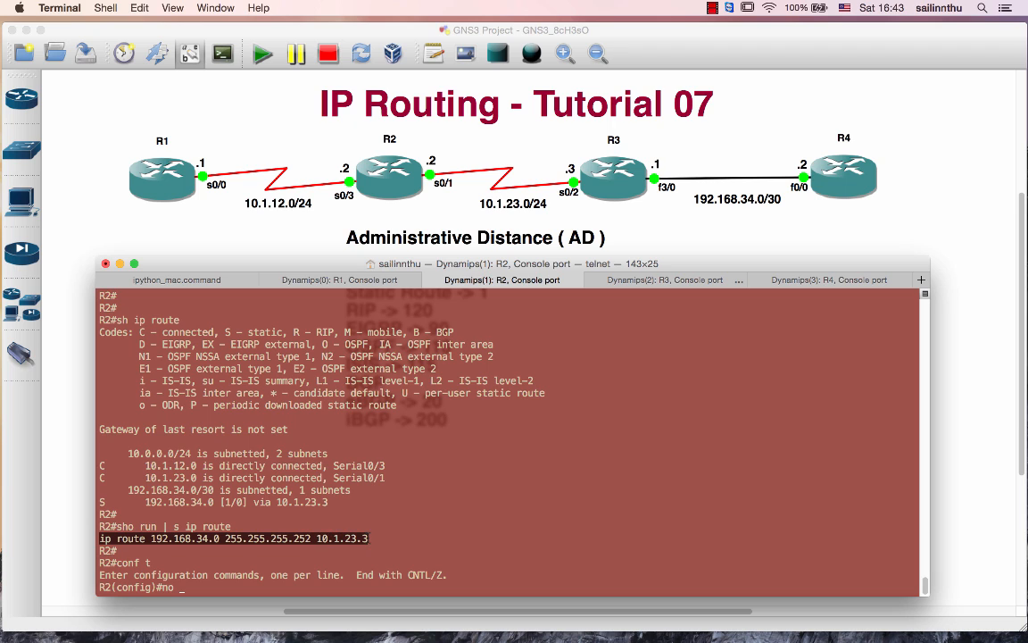
Configure R3, then confirm R2 and R1 hold only connected networks.
{"action": "left_click", "coordinate": [664, 280]}
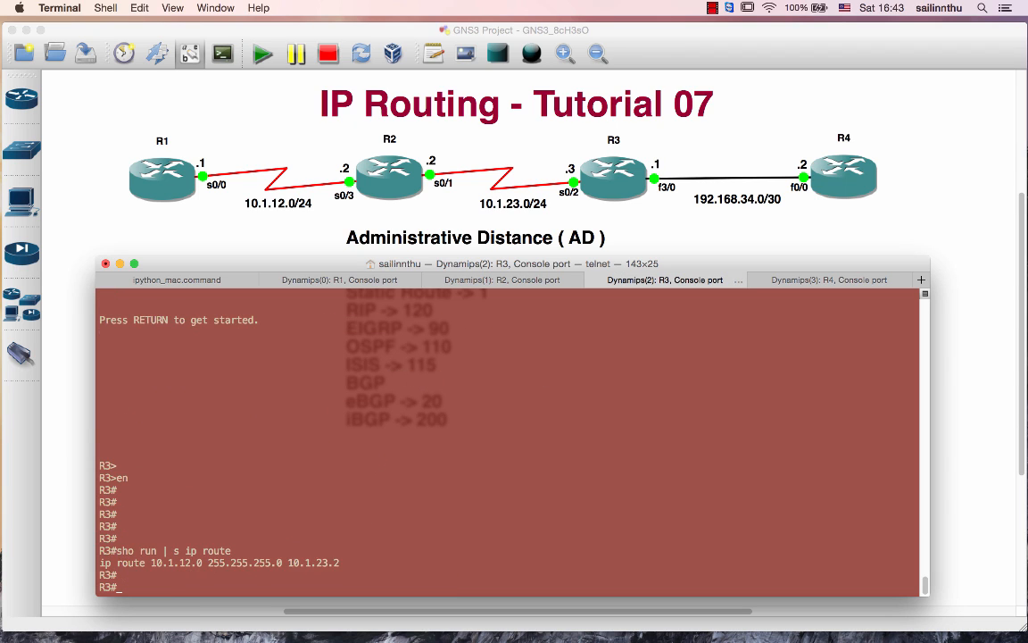
{"action": "type", "text": "conf t"}
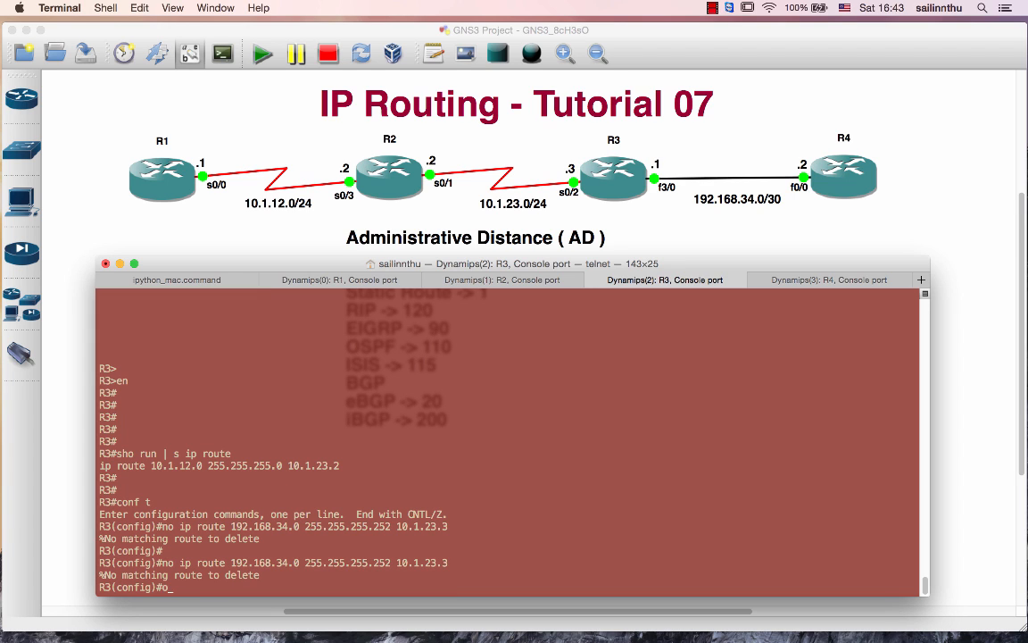
{"action": "type", "text": "mo"}
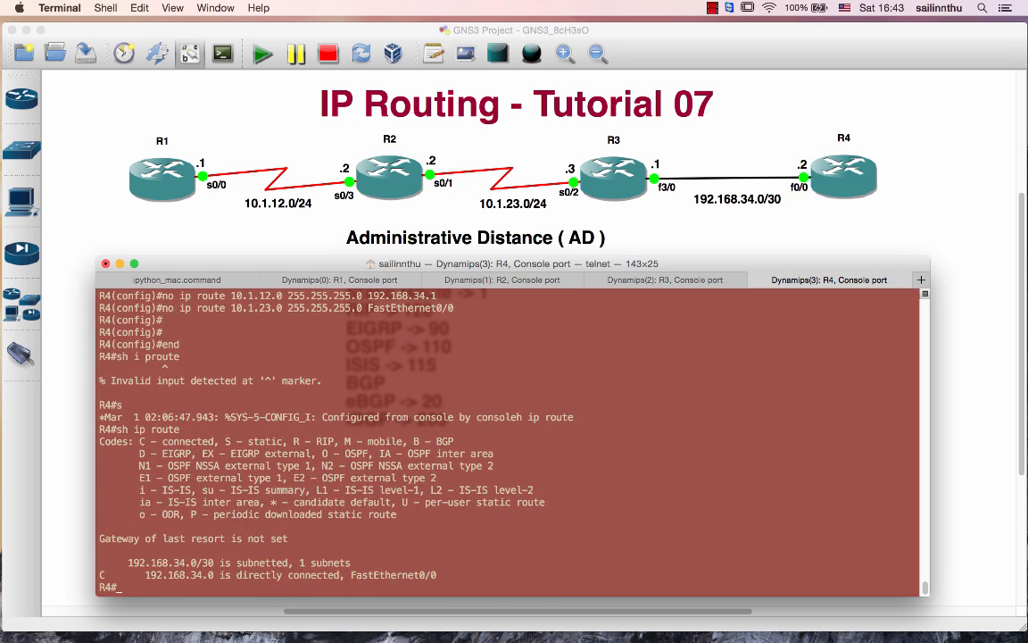
{"action": "left_click", "coordinate": [665, 279]}
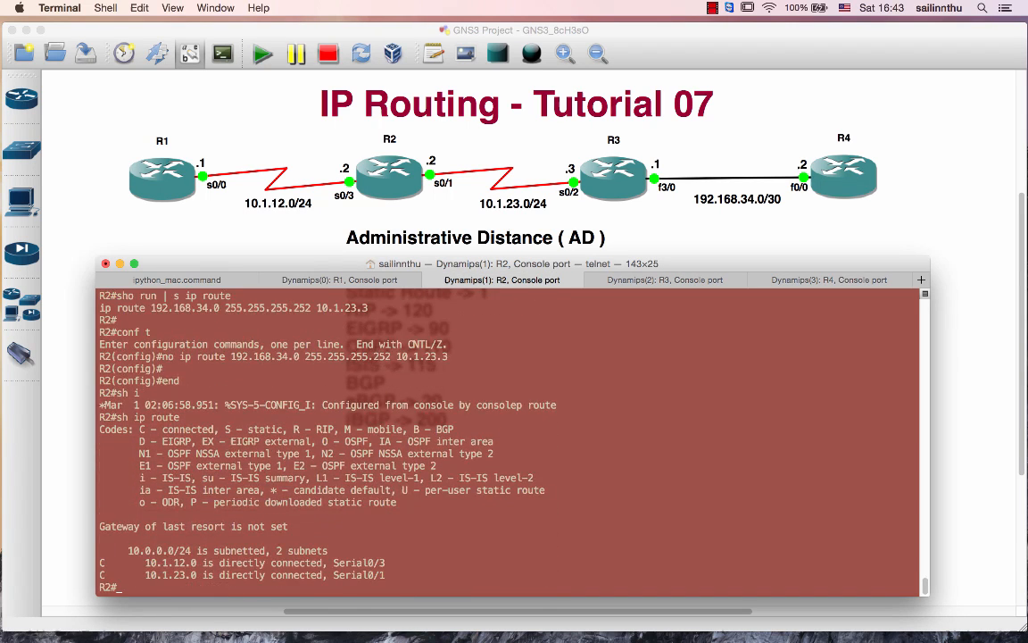
{"action": "left_click", "coordinate": [340, 279]}
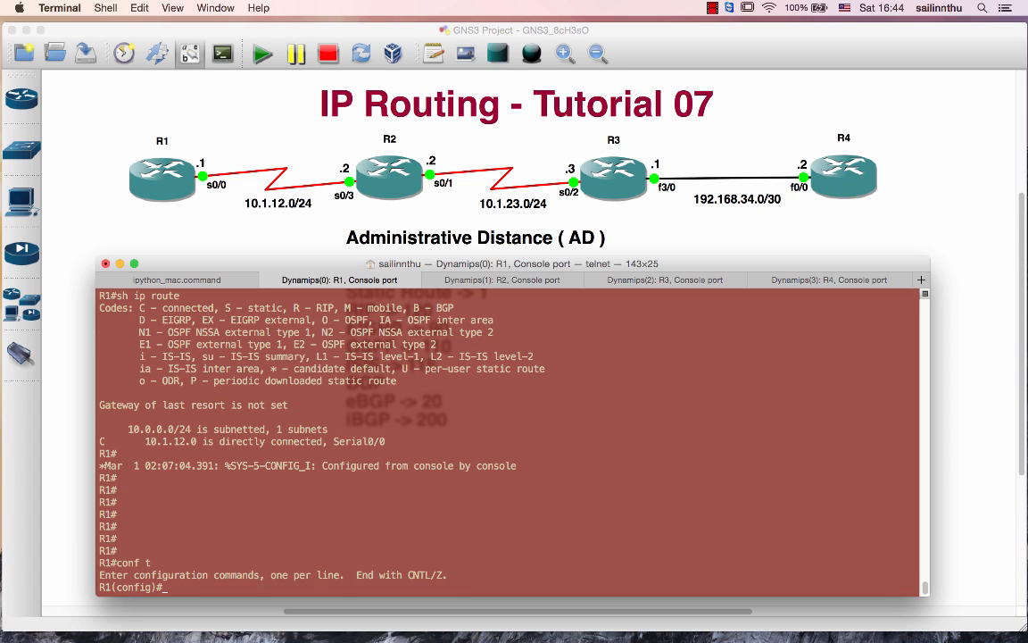
Start router eigrp 100 and add network statements with wildcard 0.0.0.255.
{"action": "type", "text": "router eigrp 100"}
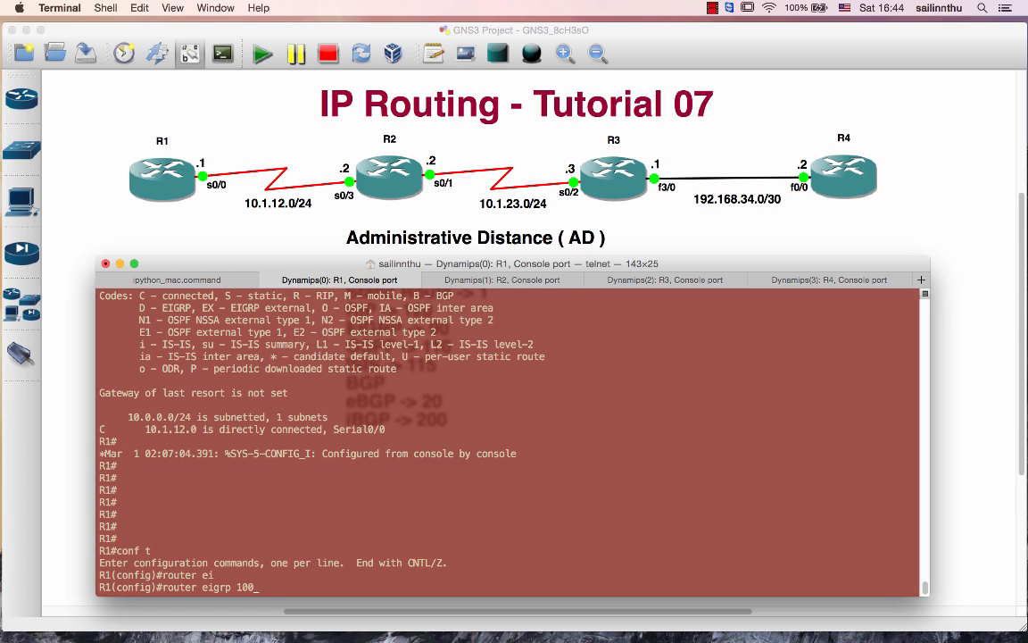
{"action": "type", "text": "network"}
{"action": "type", "text": "en"}
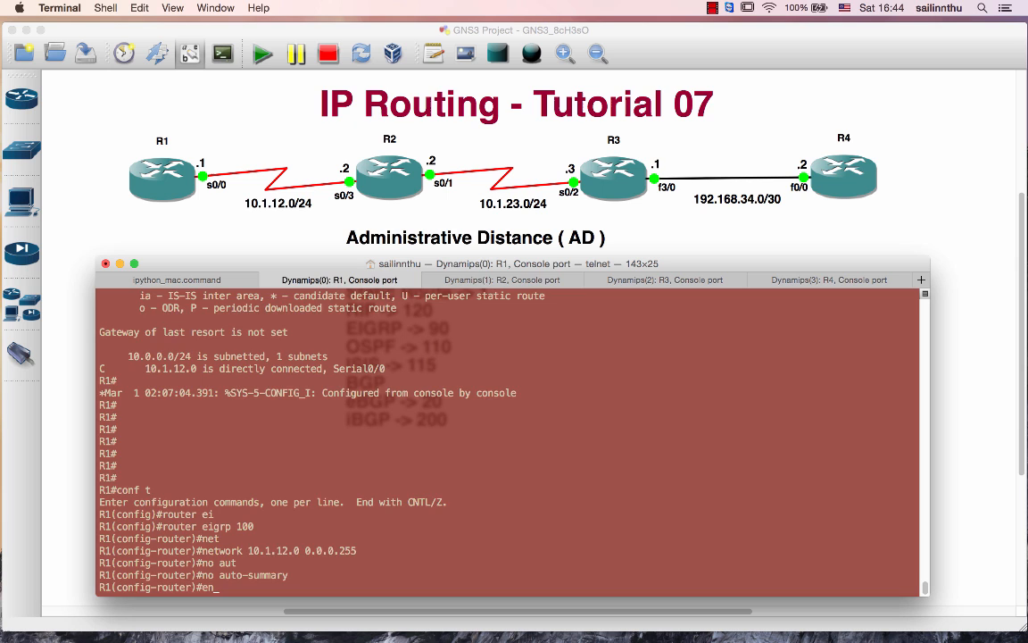
{"action": "left_click", "coordinate": [502, 279]}
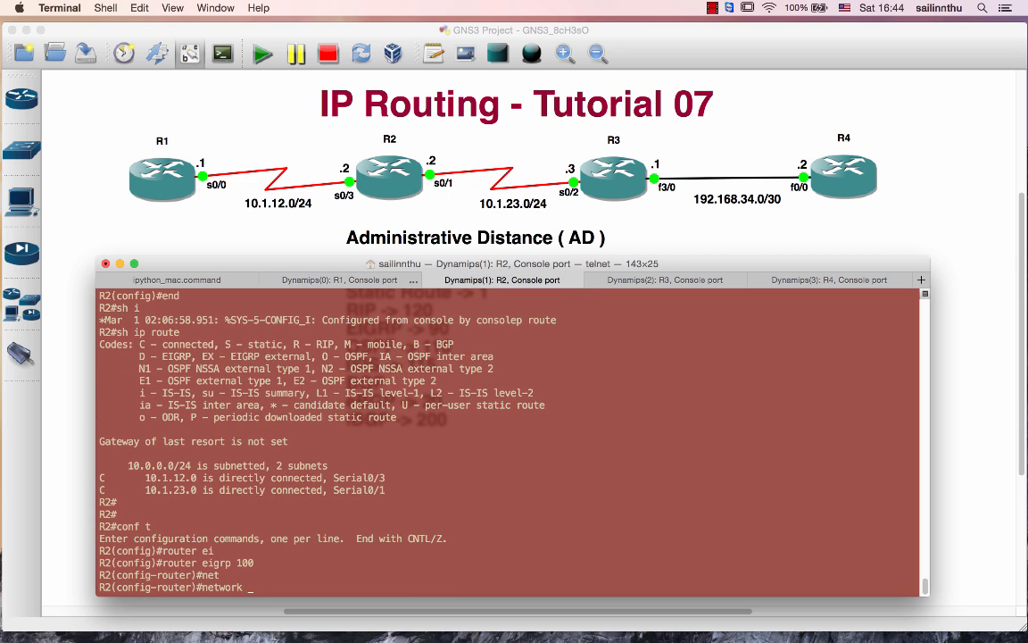
{"action": "type", "text": "101"}
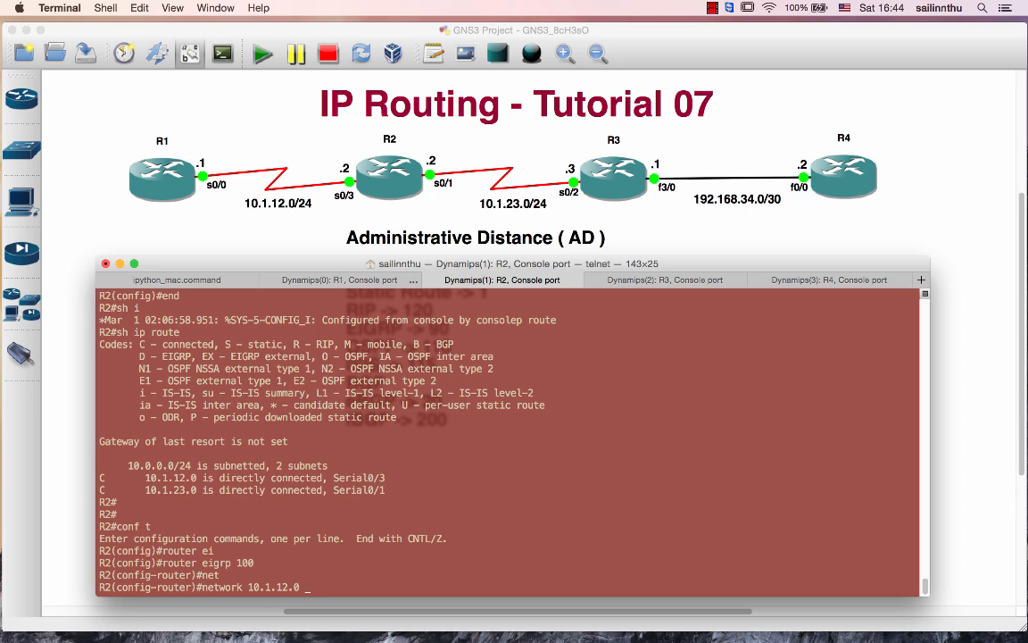
{"action": "type", "text": "0.0.0.255"}
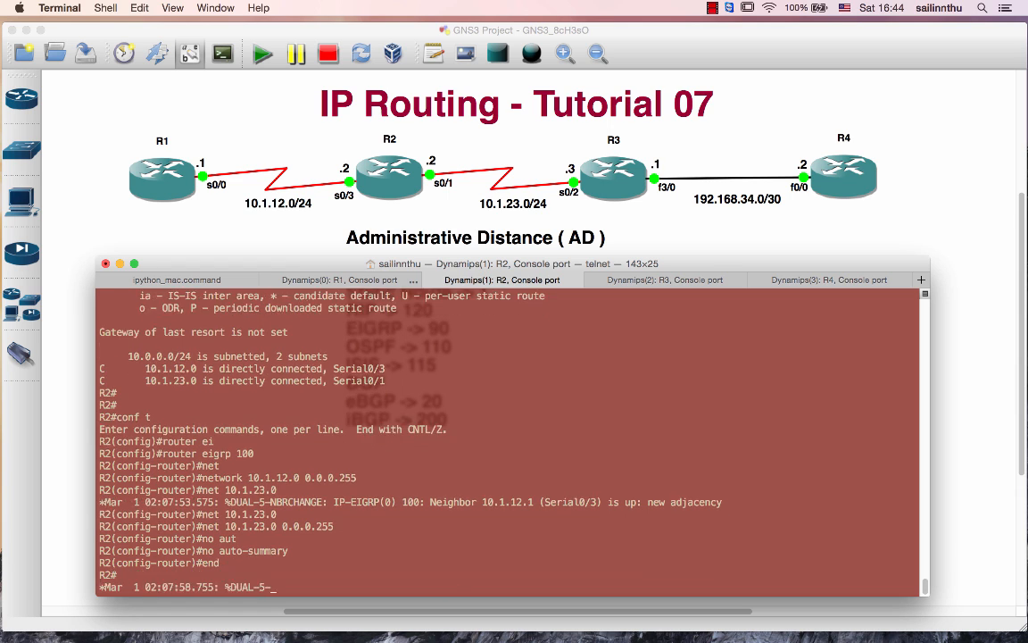
Add network 192.168.34.0 0.0.0.255 to R3's EIGRP 100, then check R4's routes.
{"action": "left_click", "coordinate": [665, 280]}
{"action": "type", "text": "network 10.1.23."}
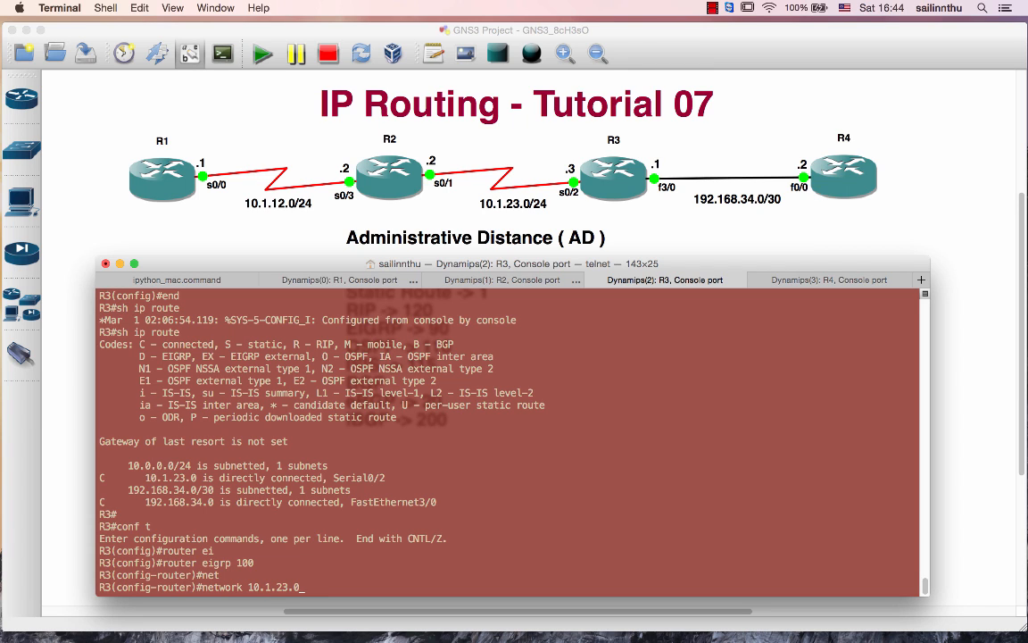
{"action": "type", "text": "0.0.0.255"}
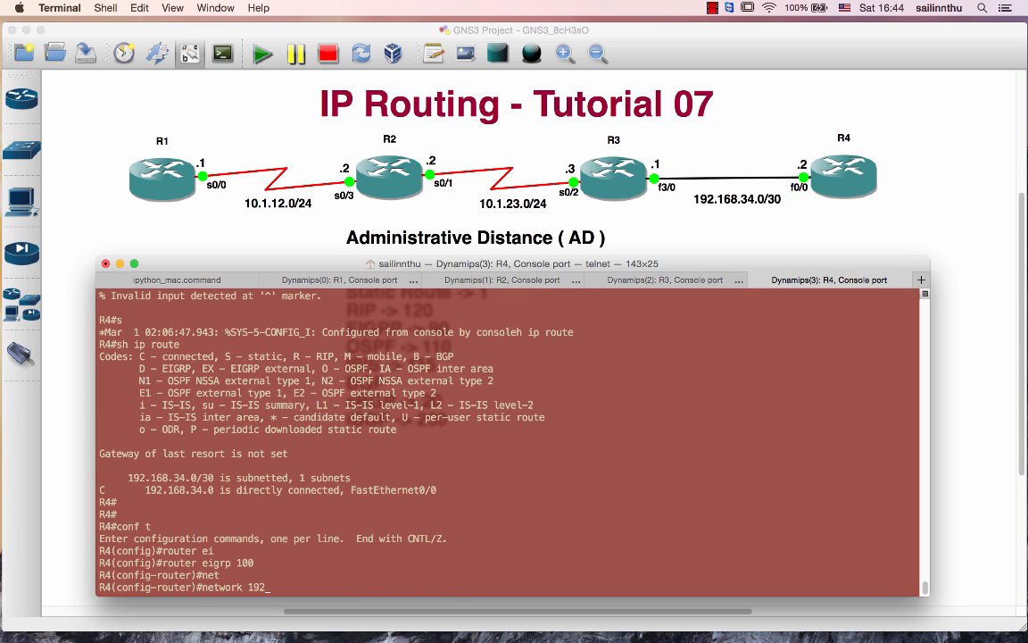
{"action": "type", "text": "168."}
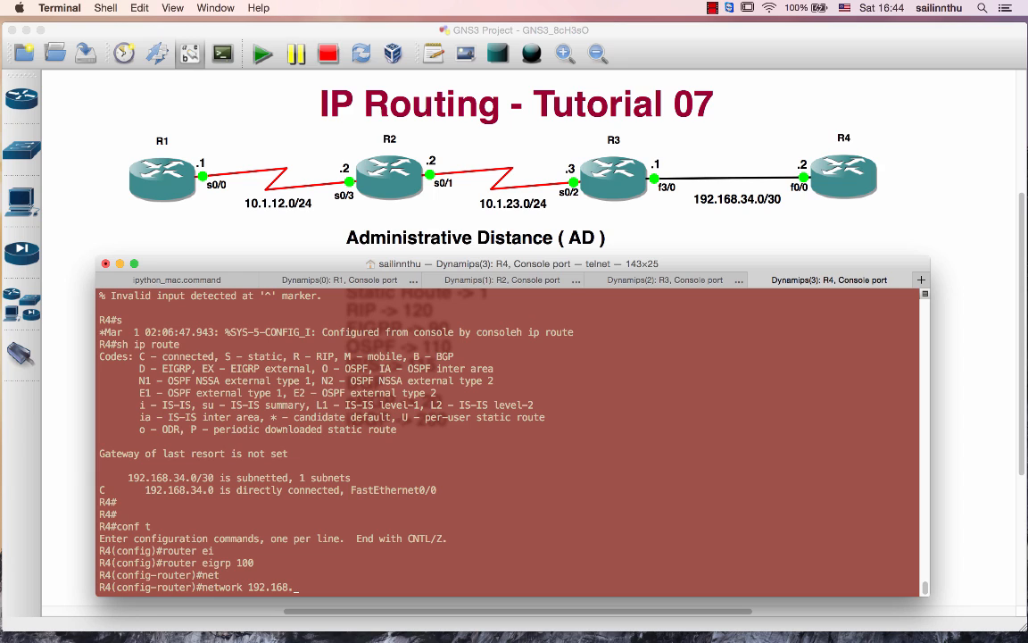
{"action": "type", "text": "34.0"}
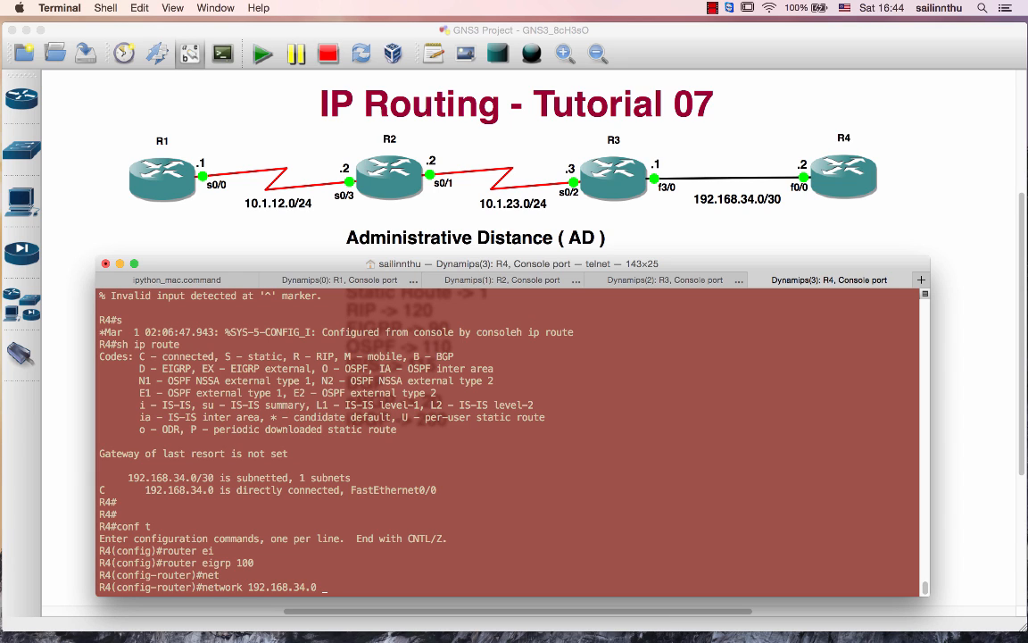
{"action": "type", "text": "0.0.0."}
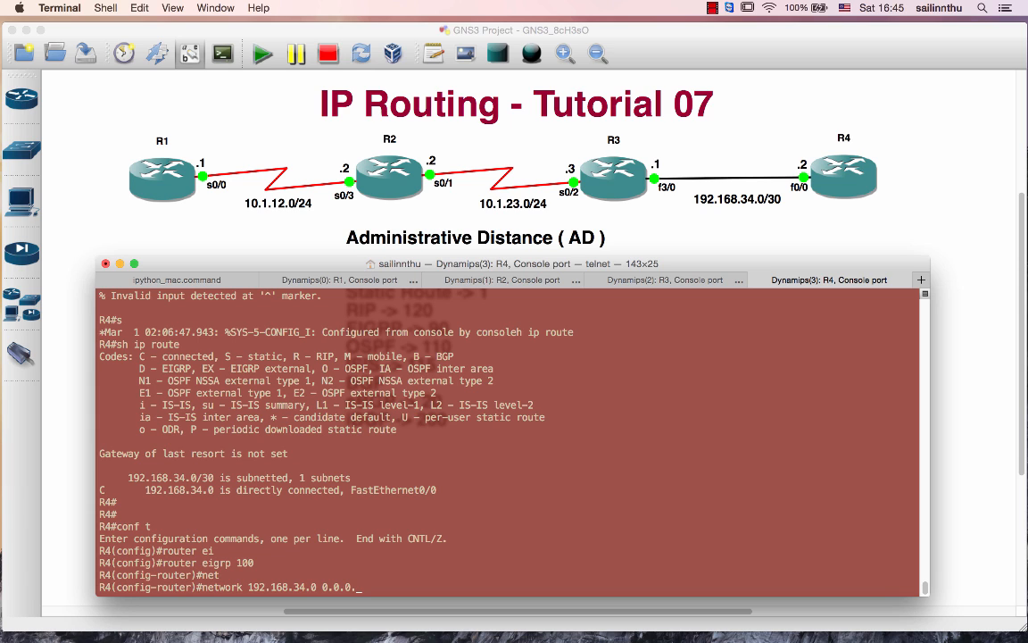
{"action": "type", "text": "25"}
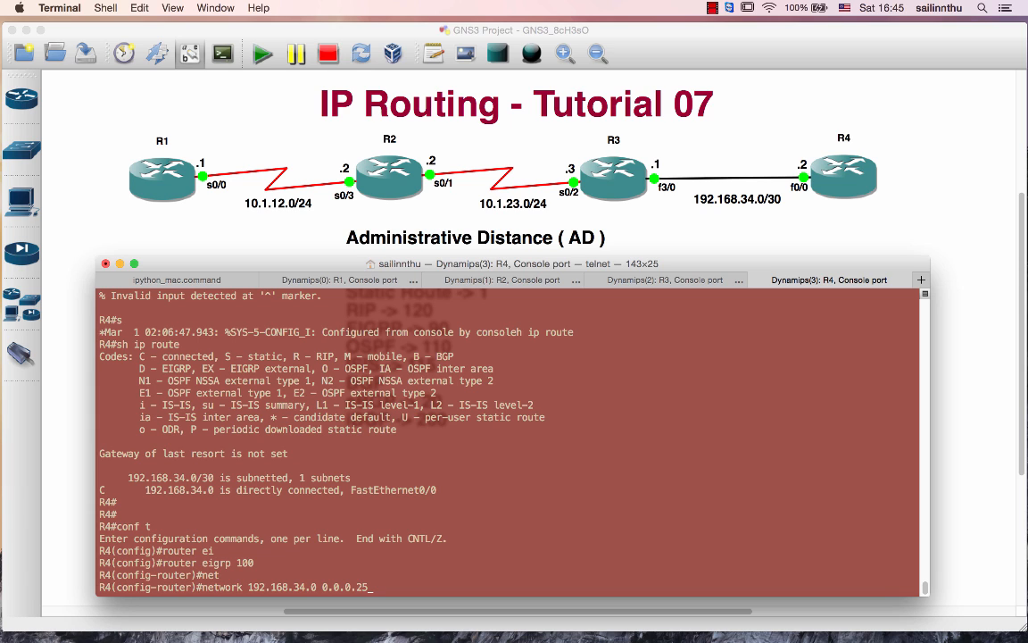
{"action": "left_click", "coordinate": [664, 280]}
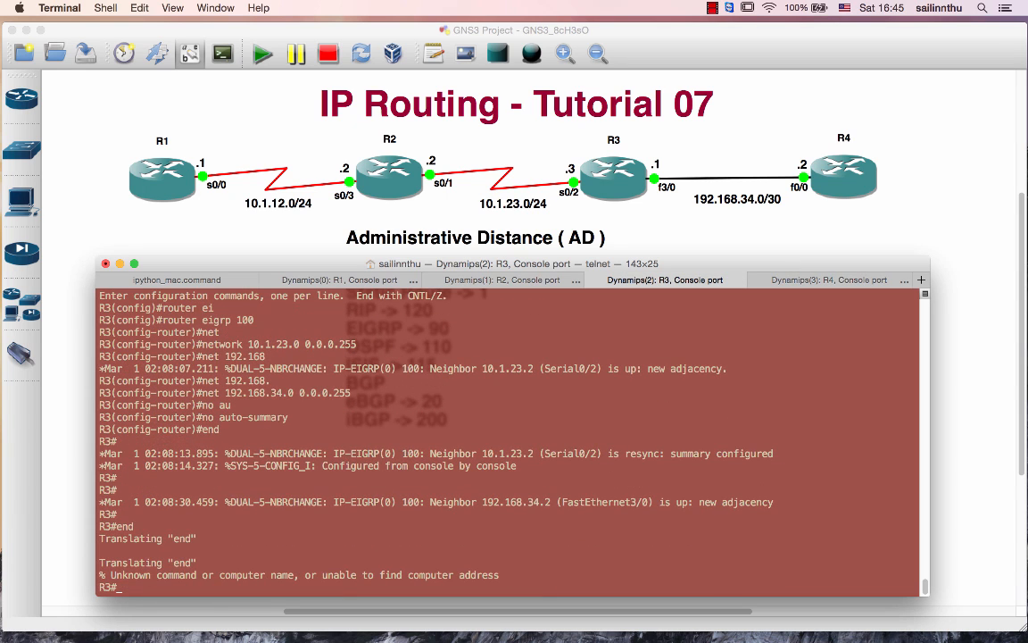
{"action": "left_click", "coordinate": [828, 280]}
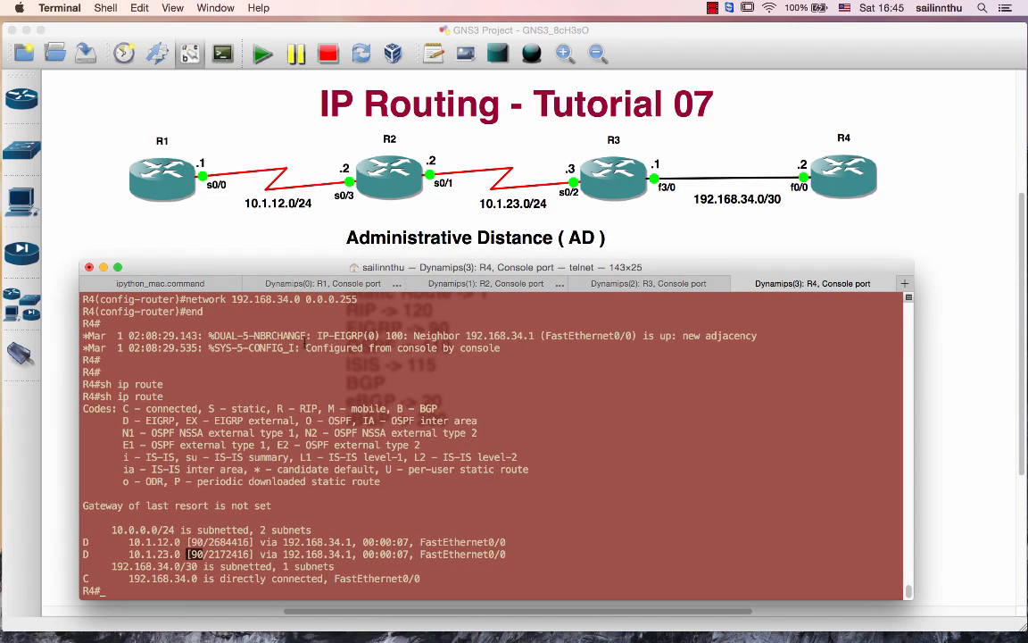
Show R1's EIGRP routes at distance 90 and ping R4 at 192.168.34.2.
{"action": "left_click", "coordinate": [322, 283]}
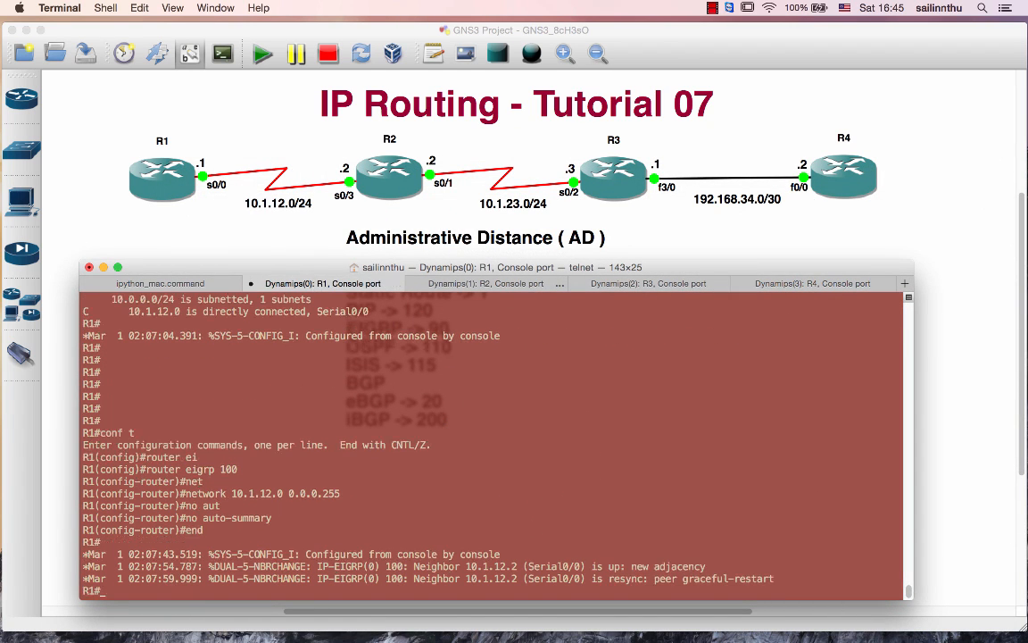
{"action": "type", "text": "sh ip route"}
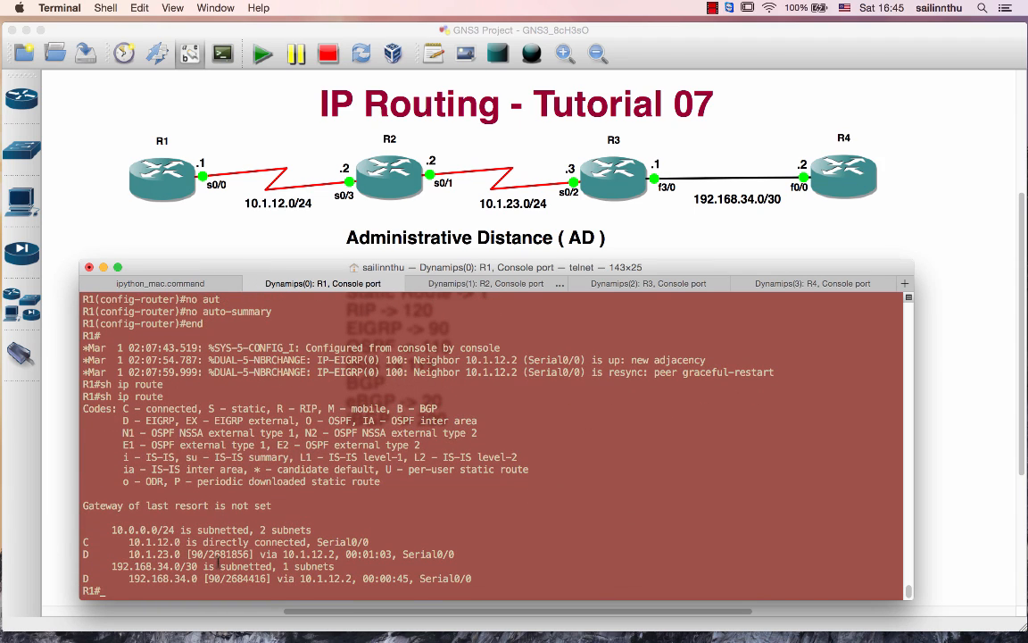
{"action": "type", "text": "ping 192.168.34.2"}
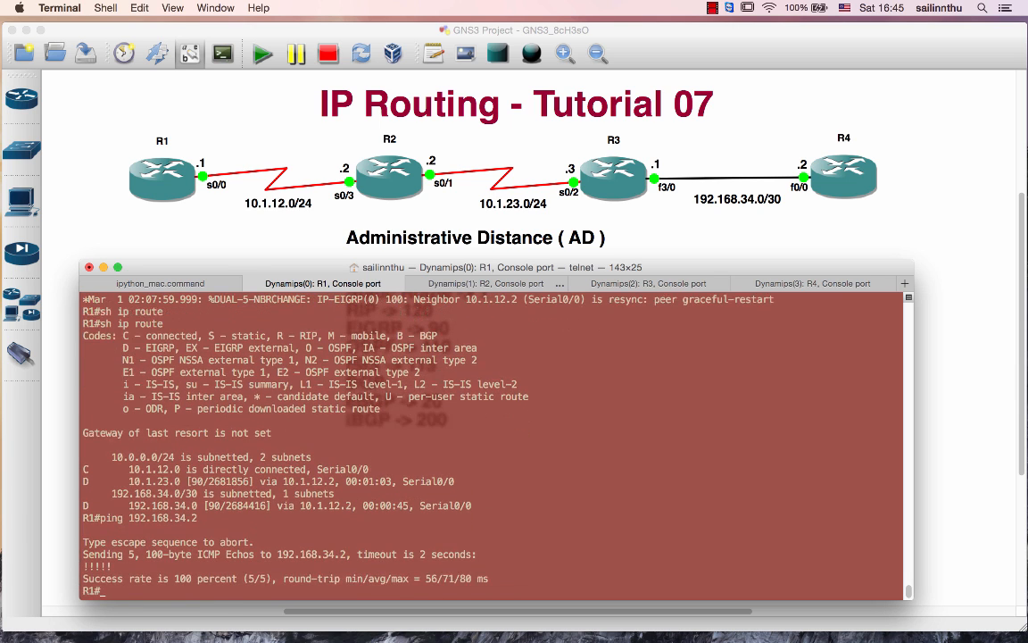
{"action": "left_click", "coordinate": [485, 283]}
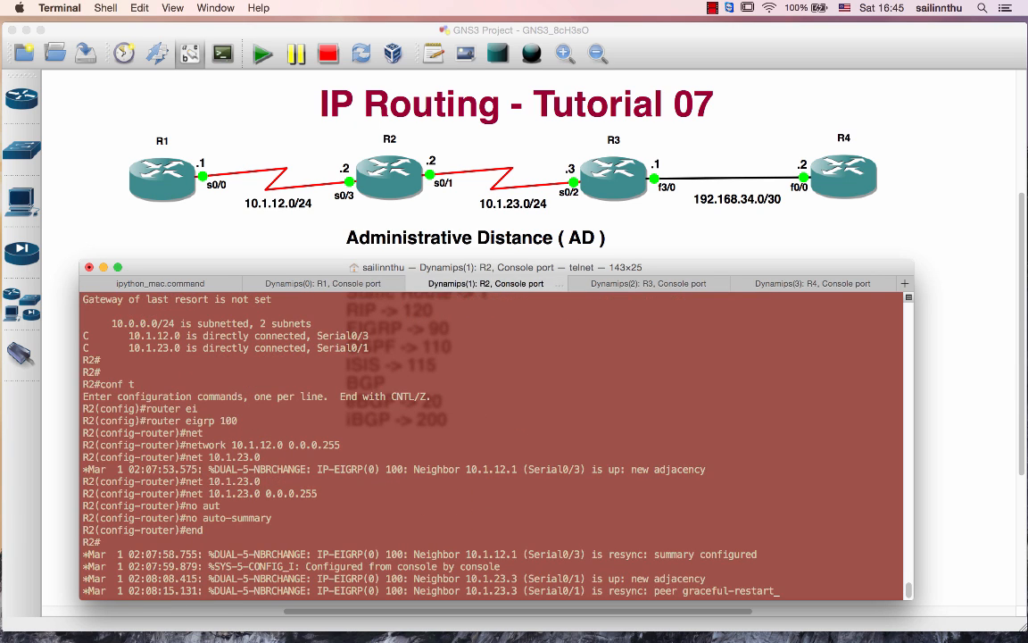
{"action": "left_click", "coordinate": [322, 283]}
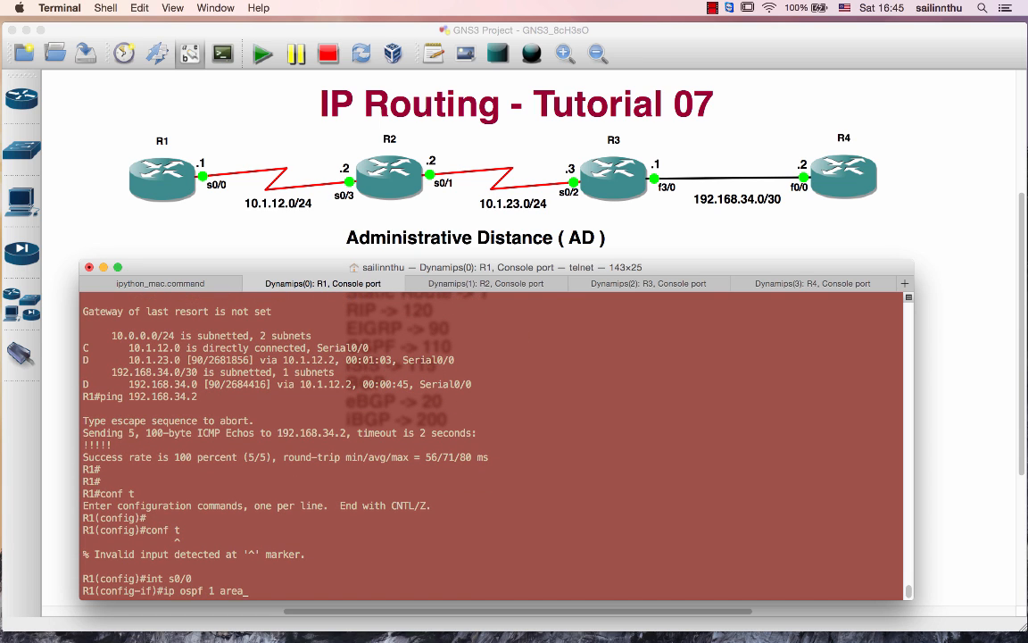
Enable ip ospf 1 area 0 on R2's s0/3 and R3's interfaces, then configure R4.
{"action": "left_click", "coordinate": [485, 283]}
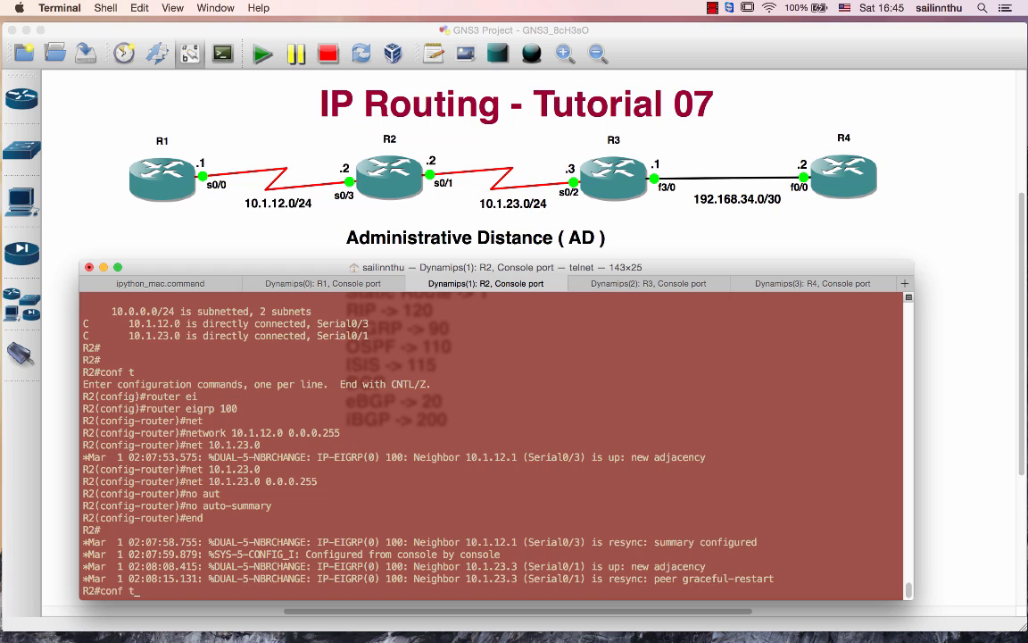
{"action": "type", "text": "int s0/3"}
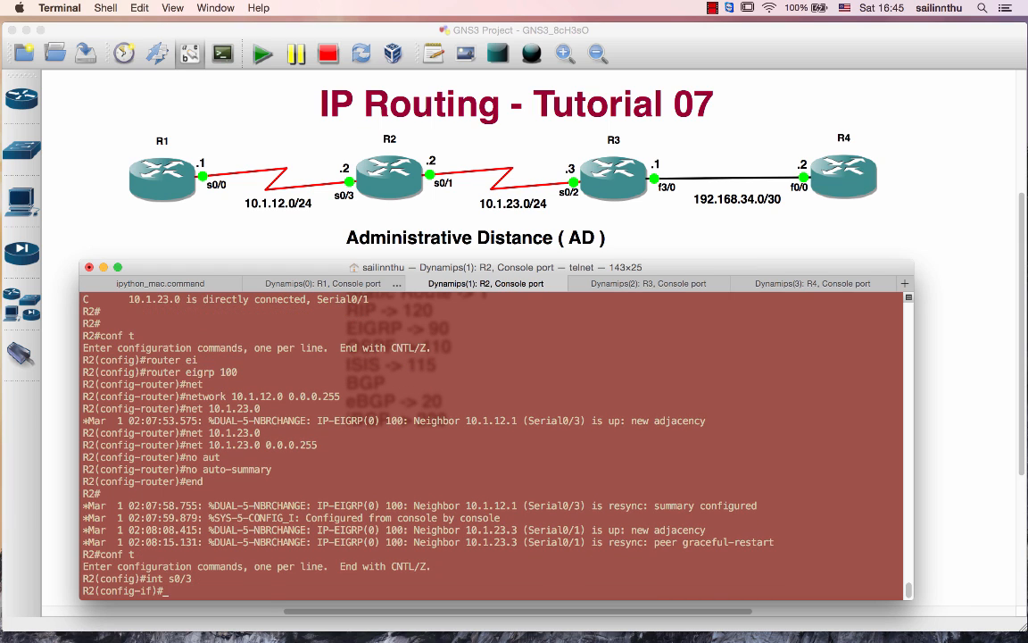
{"action": "type", "text": "ip ospf 1 area 0"}
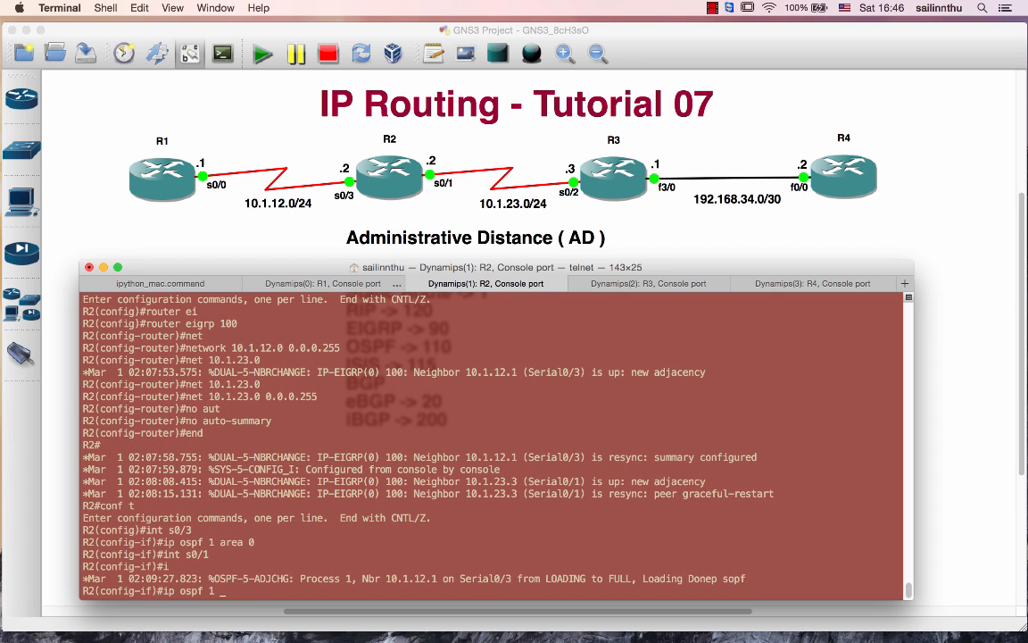
{"action": "left_click", "coordinate": [648, 283]}
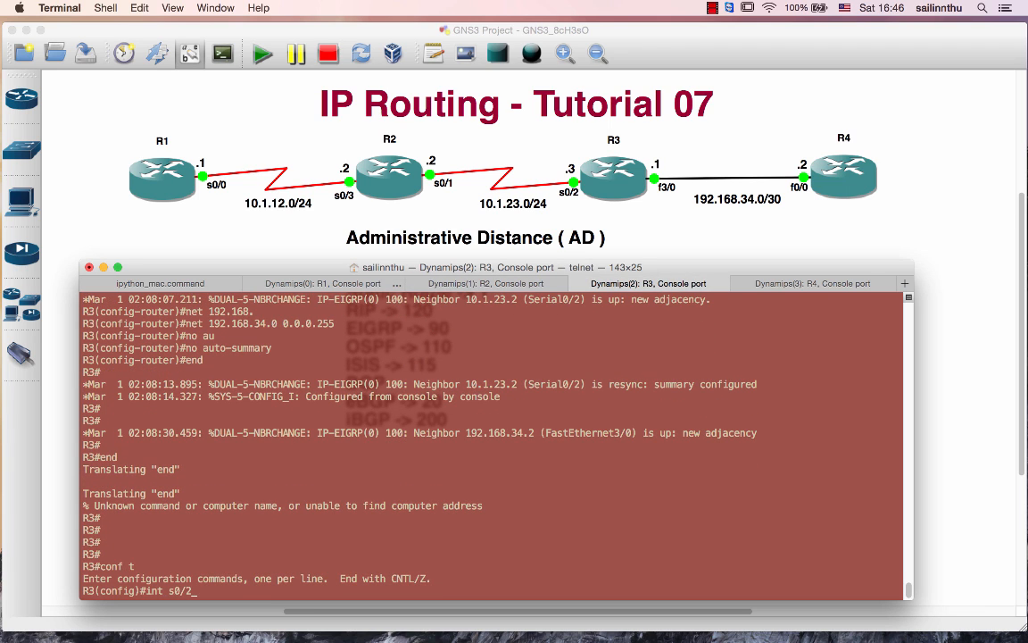
{"action": "type", "text": "ip ospf"}
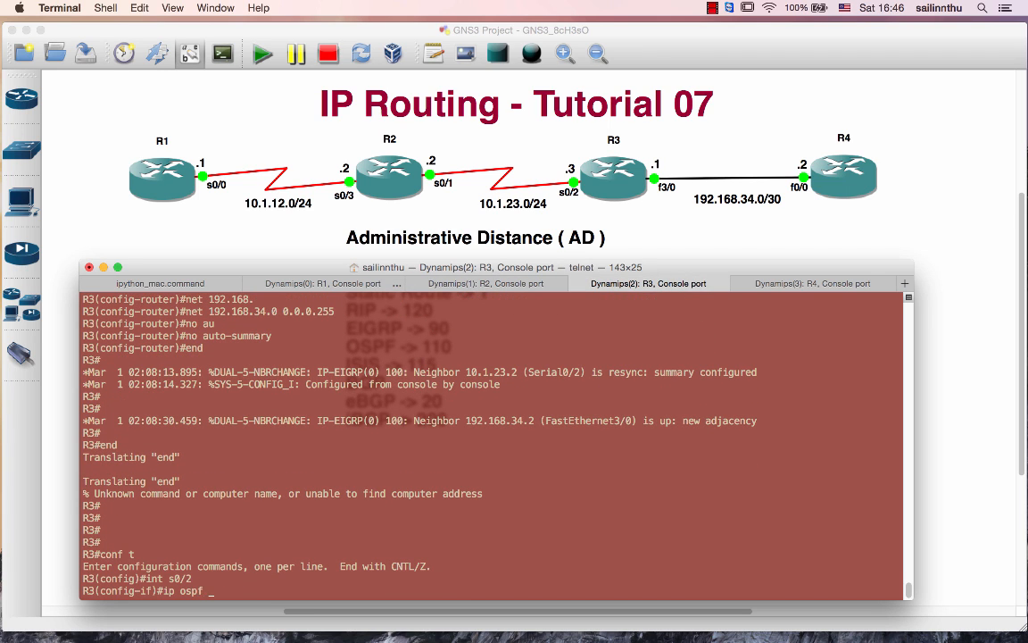
{"action": "type", "text": "1 area 0"}
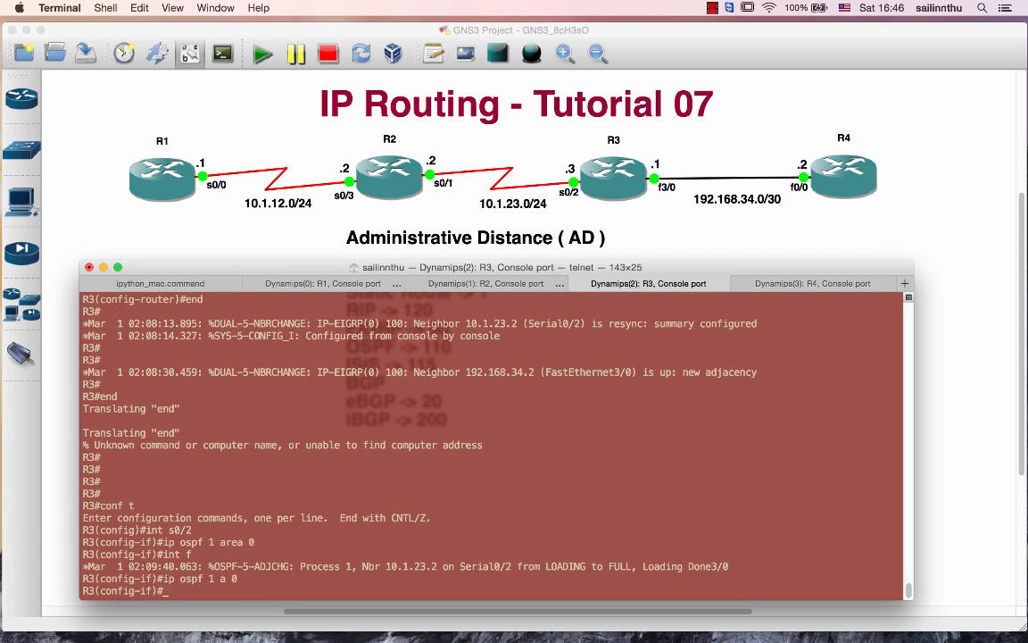
{"action": "left_click", "coordinate": [812, 282]}
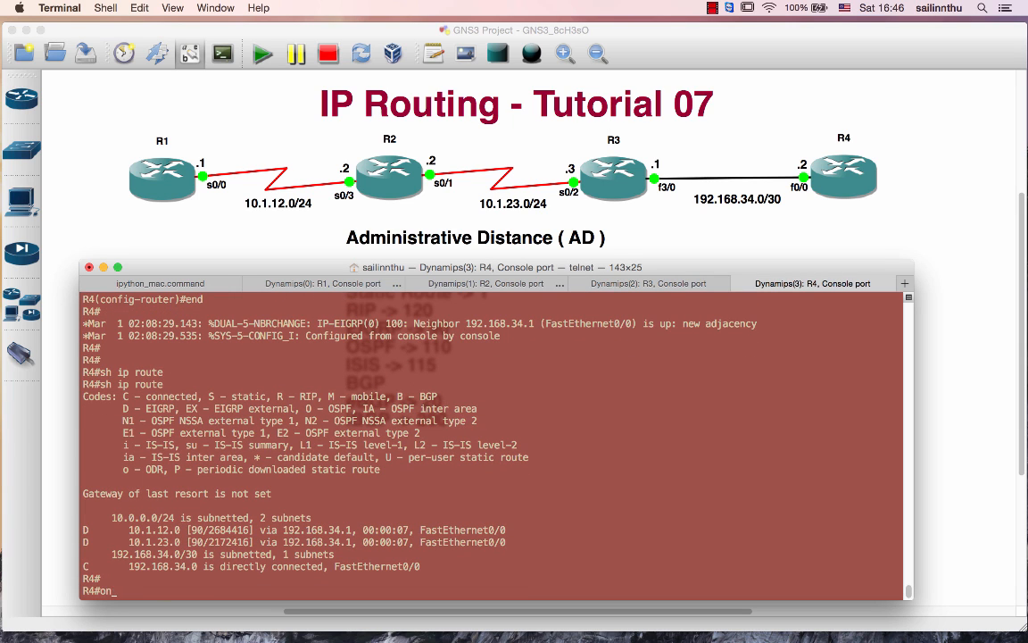
{"action": "type", "text": "conf t"}
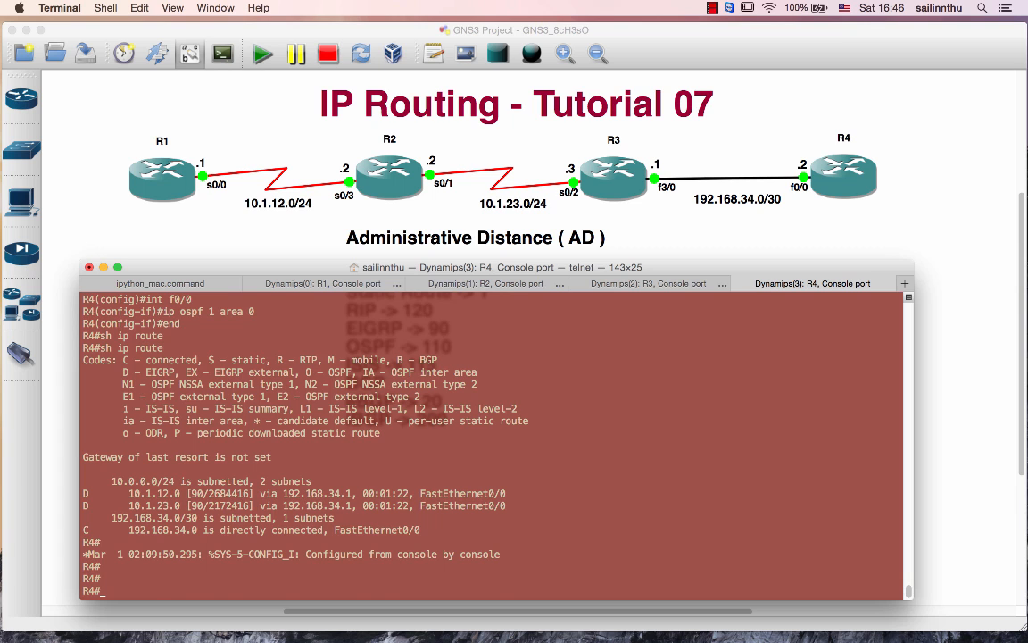
Show R1's routing table still preferring EIGRP at distance 90, and re-enter conf t.
{"action": "left_click", "coordinate": [323, 283]}
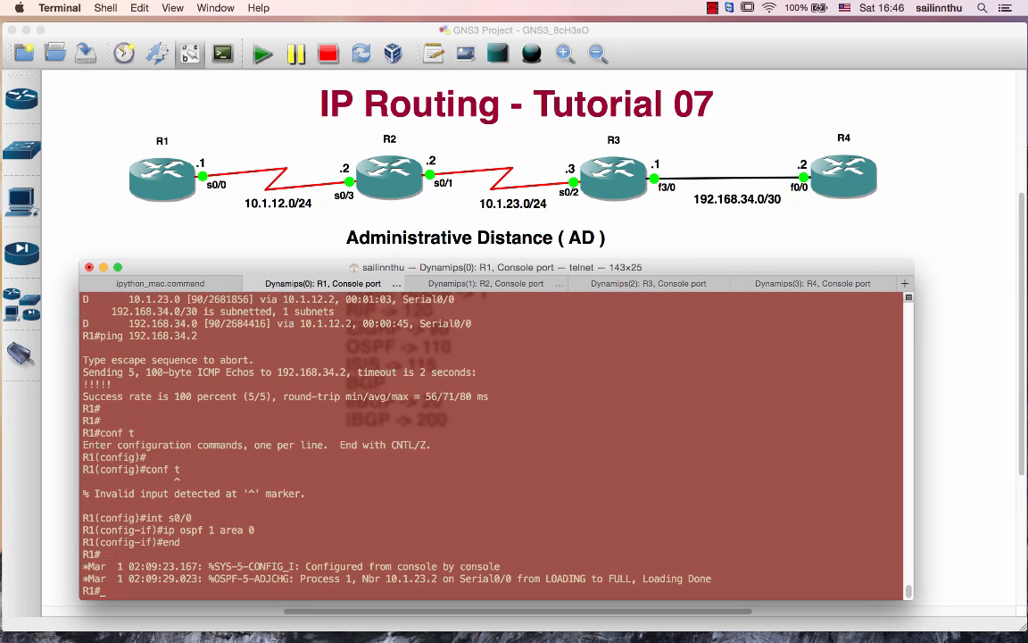
{"action": "type", "text": "sh ip rout"}
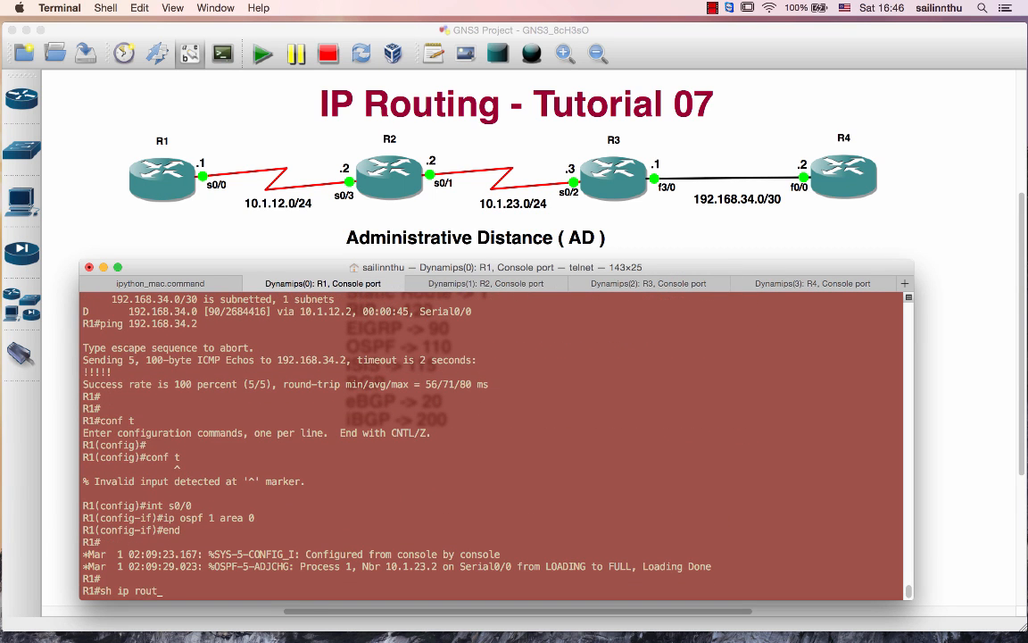
{"action": "key", "text": "Return"}
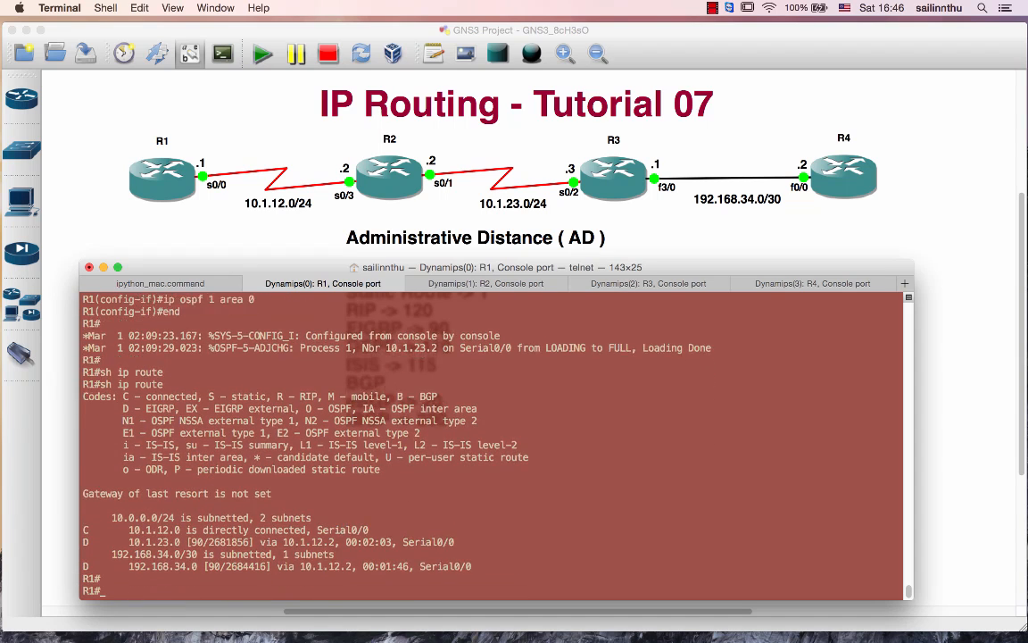
{"action": "type", "text": "conf t"}
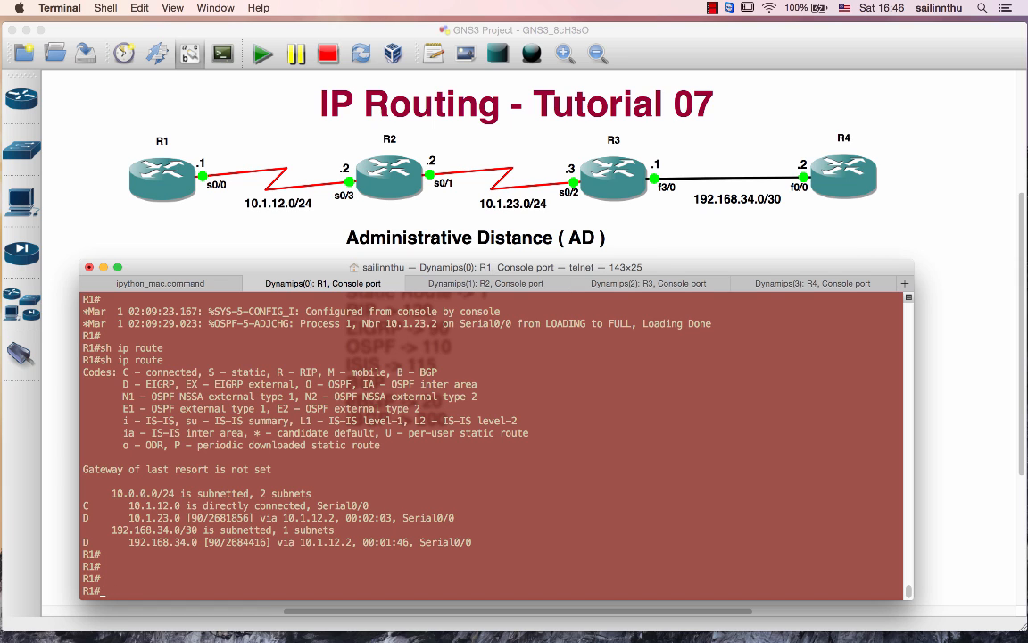
{"action": "type", "text": "conf t"}
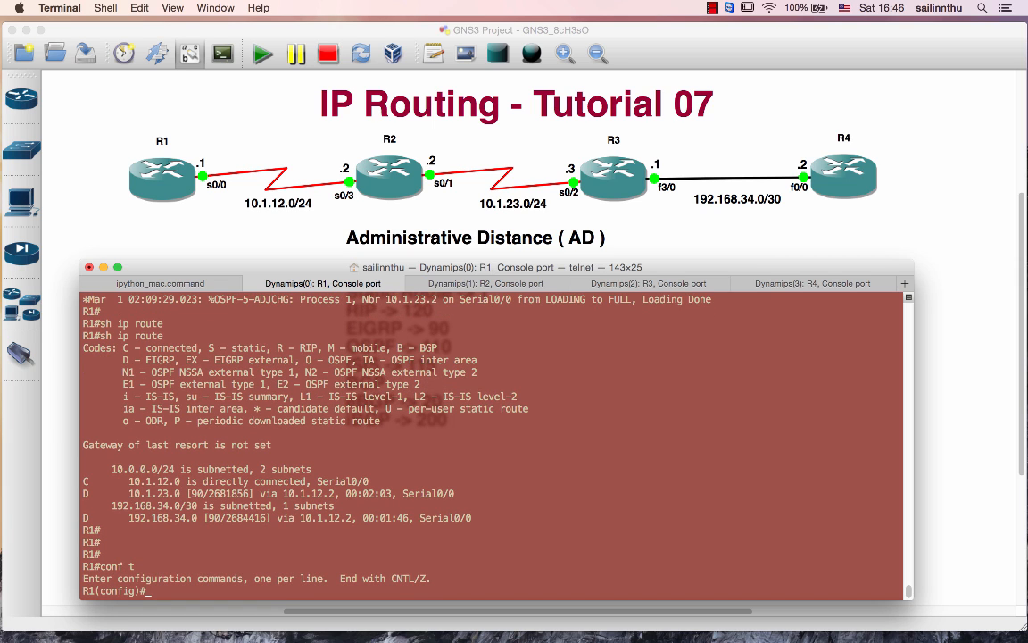
Issue no router eigrp 100 on R1, R2, R3 and R4.
{"action": "type", "text": "no router eigrp 100"}
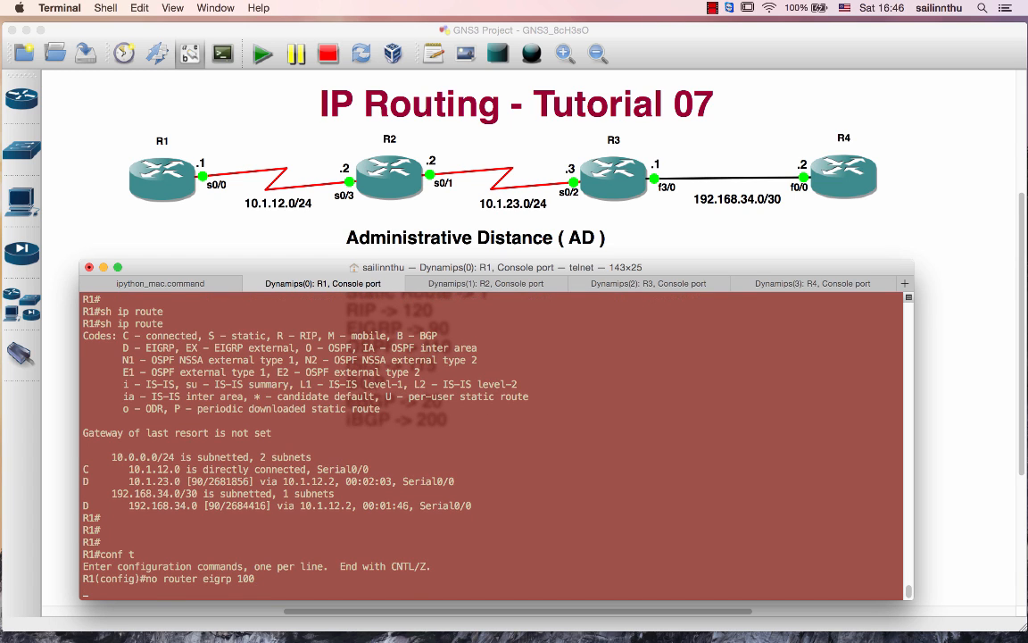
{"action": "key", "text": "Return"}
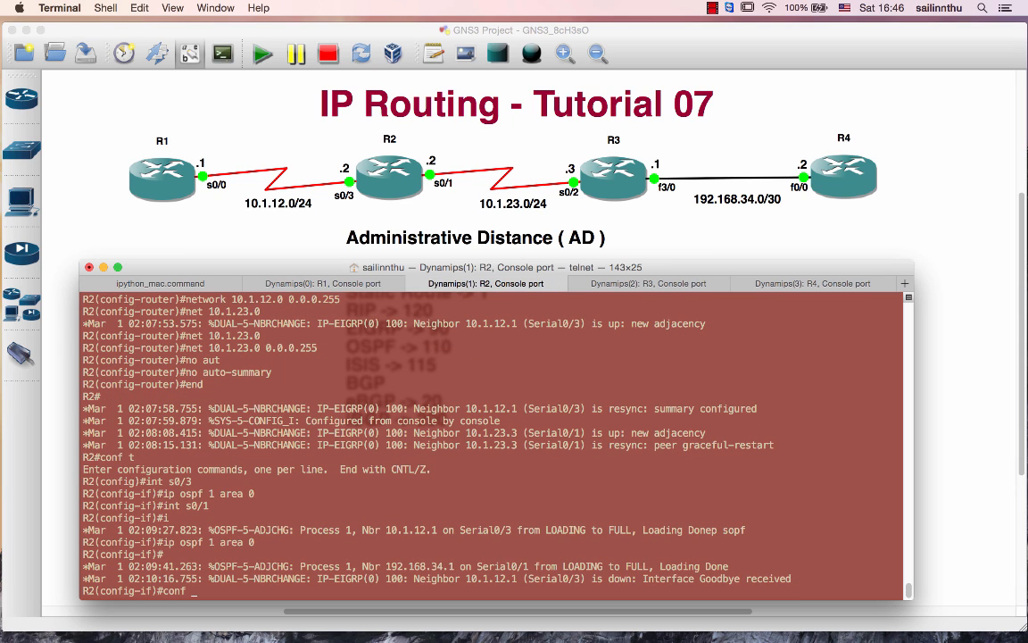
{"action": "type", "text": "no router eigp"}
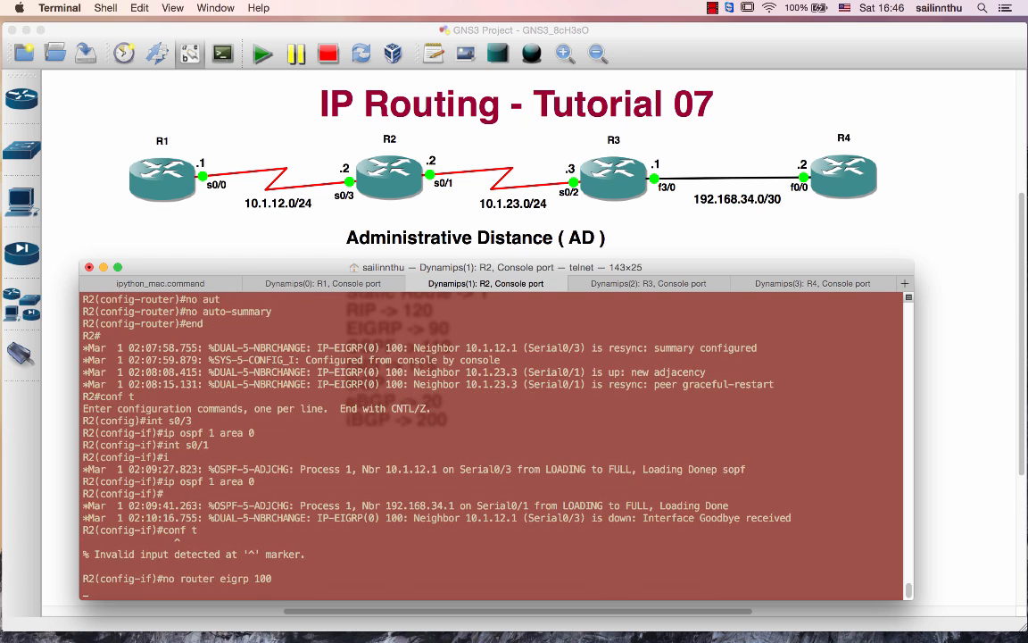
{"action": "left_click", "coordinate": [648, 283]}
{"action": "type", "text": "no router eigrp"}
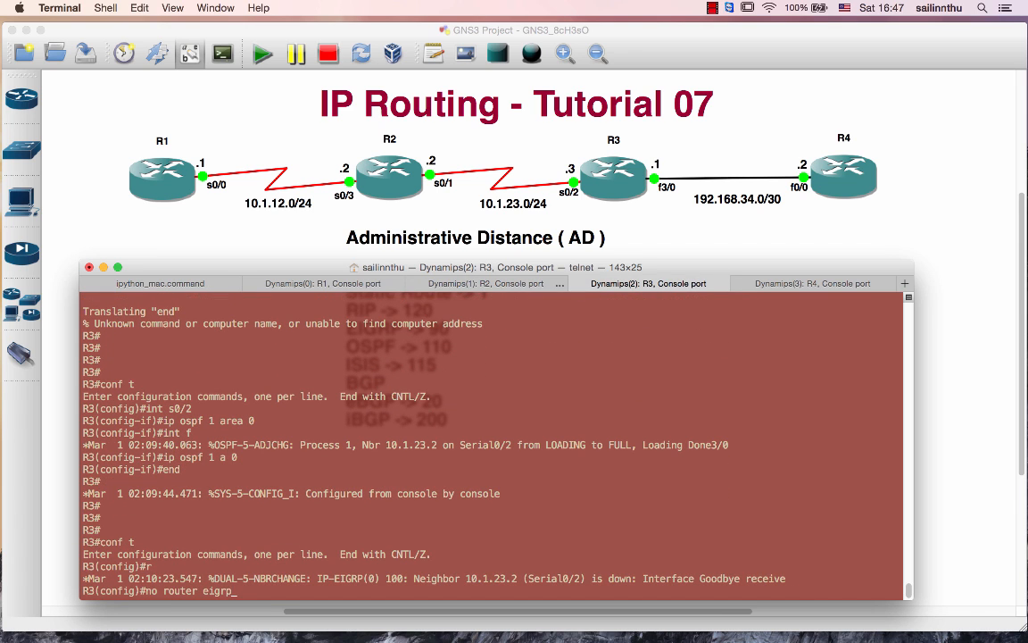
{"action": "left_click", "coordinate": [810, 283]}
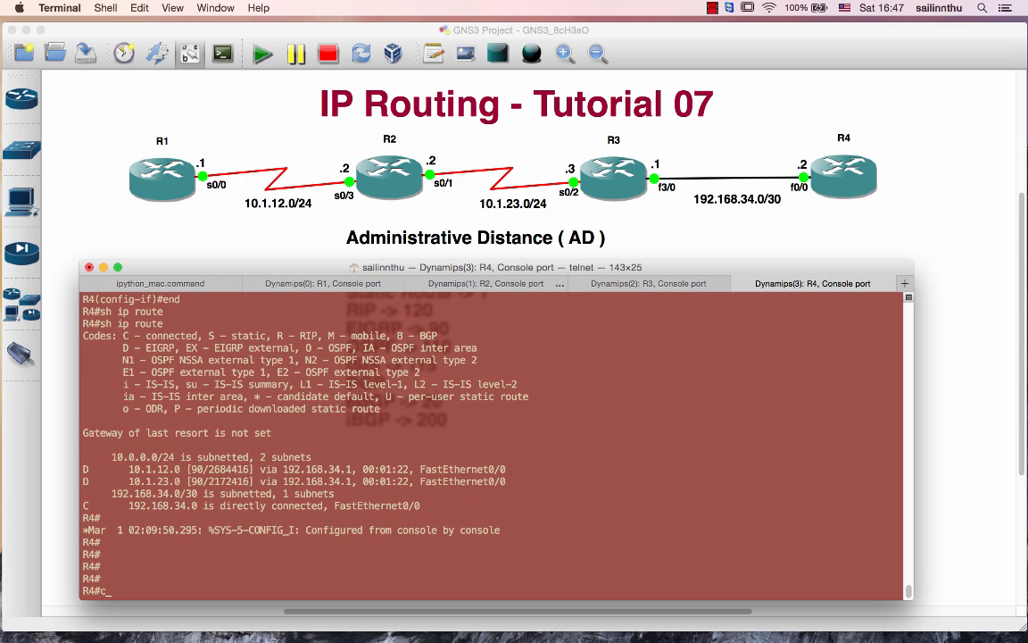
{"action": "type", "text": "conf t"}
{"action": "type", "text": "no router eig"}
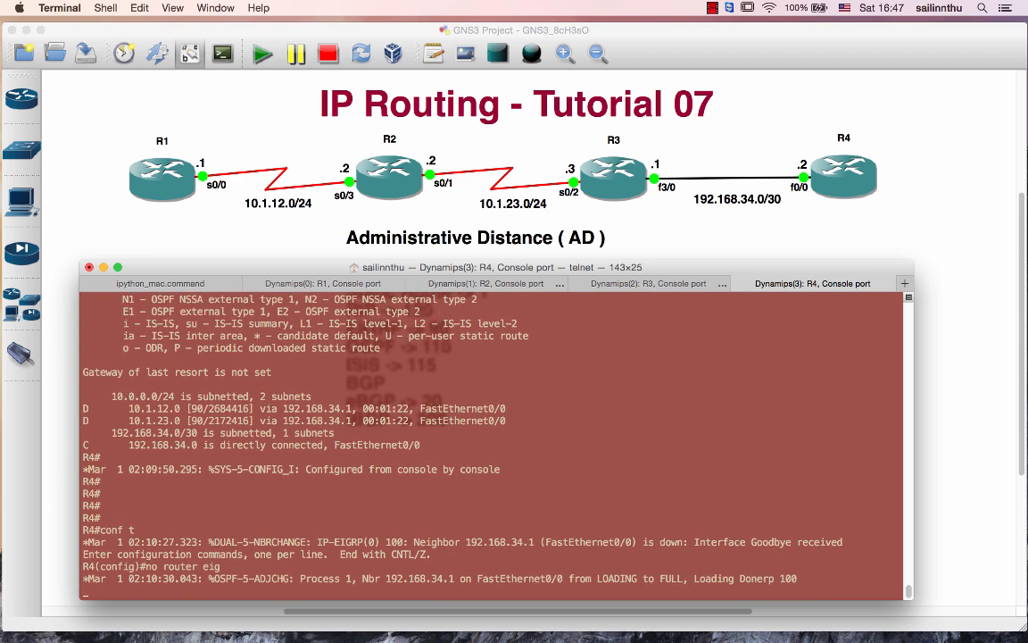
{"action": "left_click", "coordinate": [323, 283]}
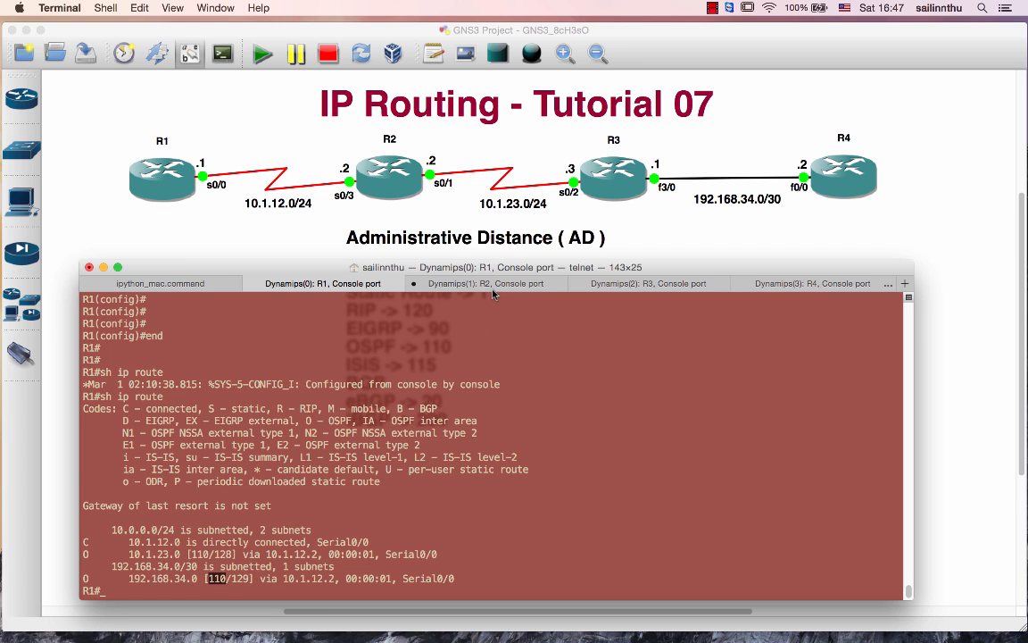
Review the R2 and R3 routing tables for OSPF routes at distance 110.
{"action": "left_click", "coordinate": [486, 283]}
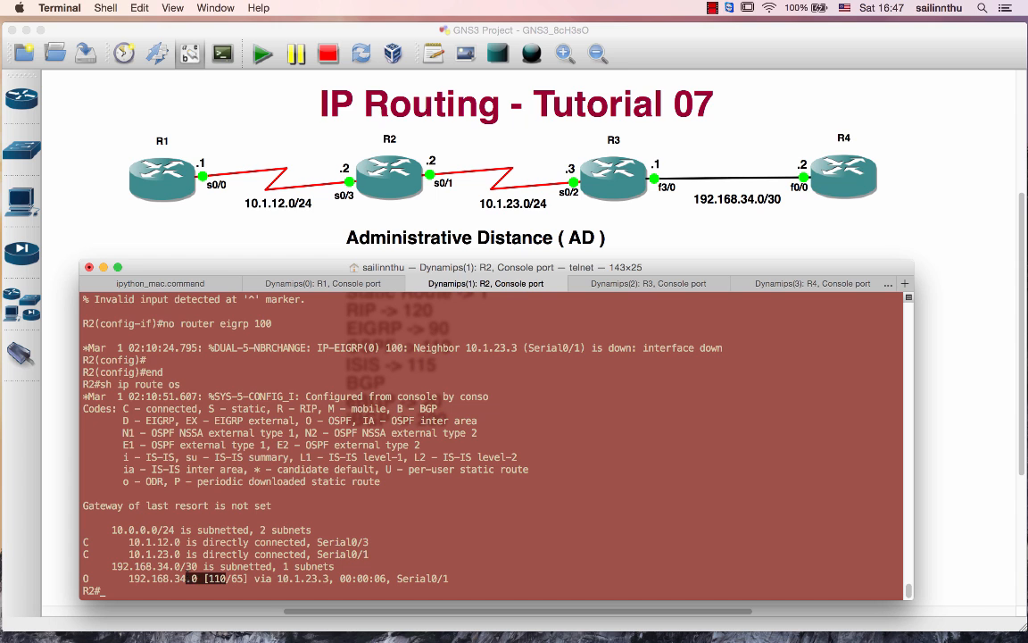
{"action": "left_click", "coordinate": [648, 283]}
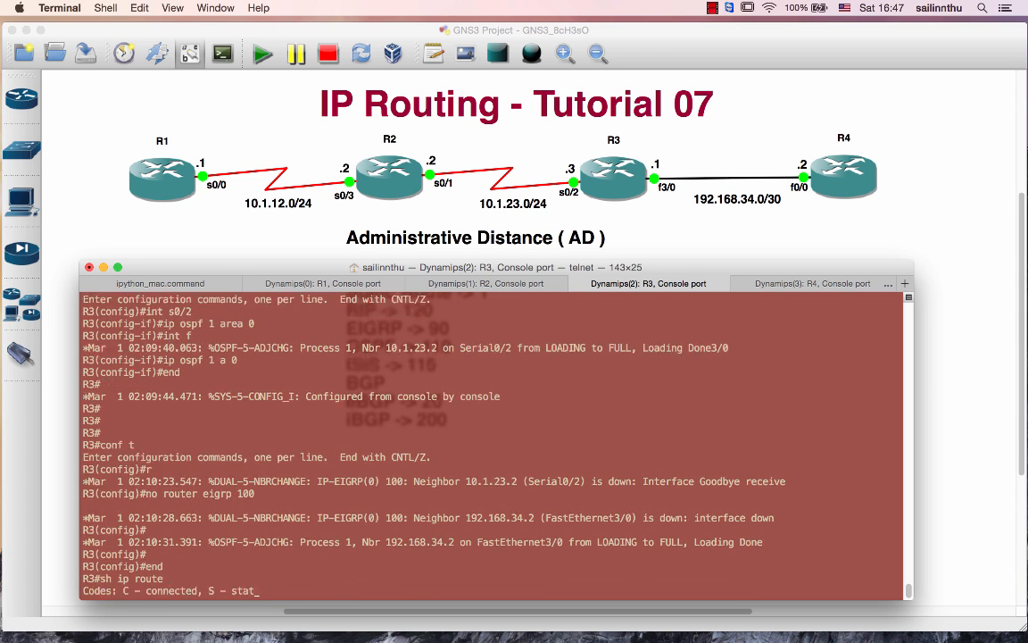
{"action": "key", "text": "Return"}
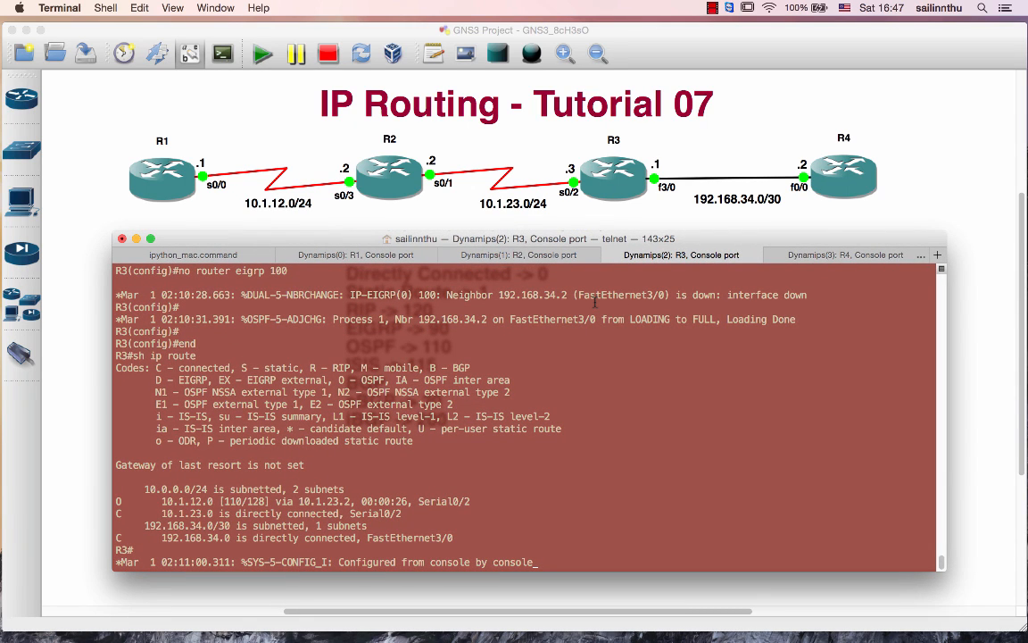
{"action": "left_click", "coordinate": [845, 255]}
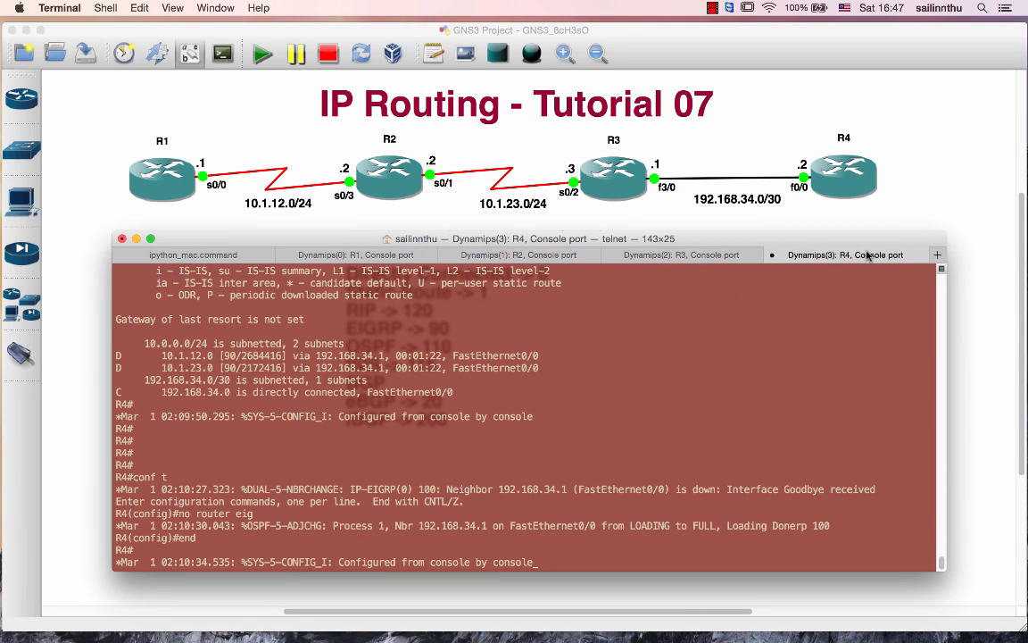